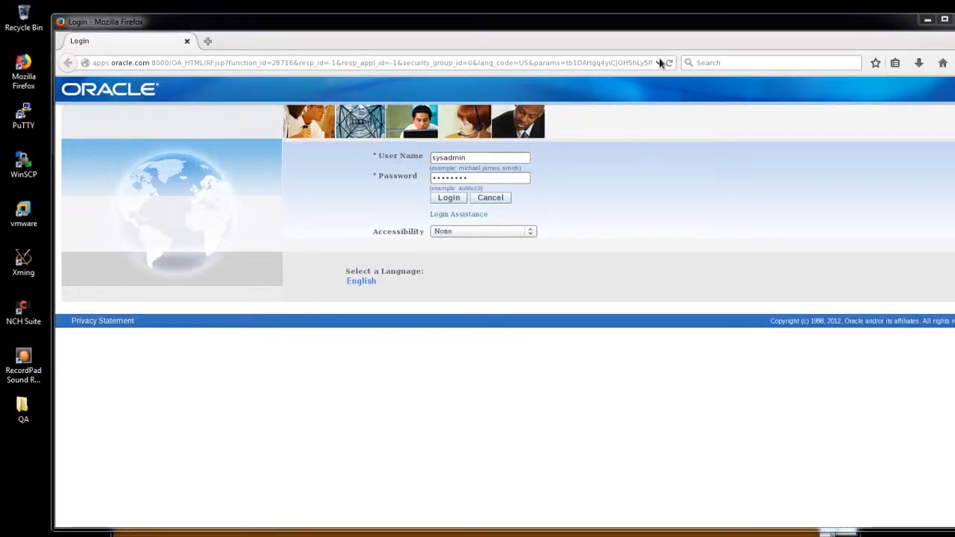
mouse_move(352, 165)
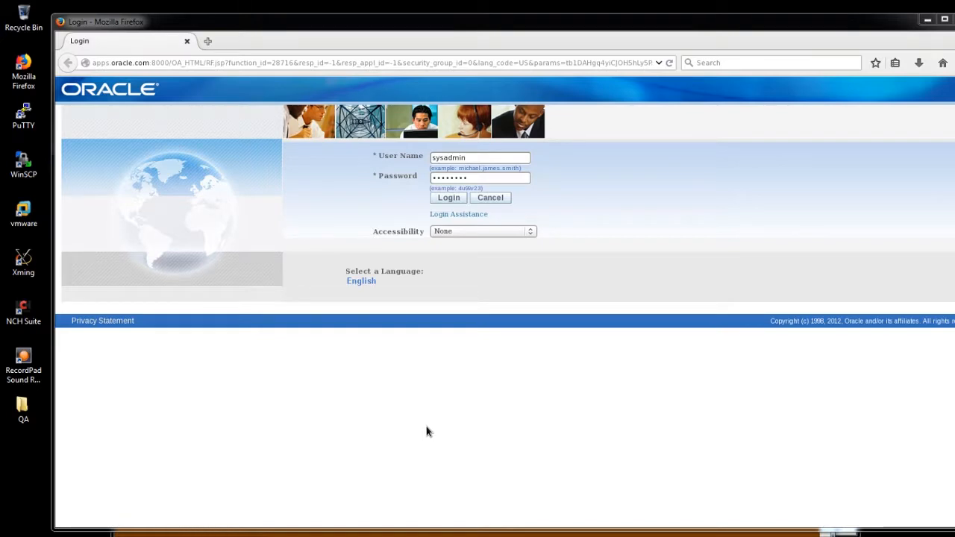
mouse_move(427, 438)
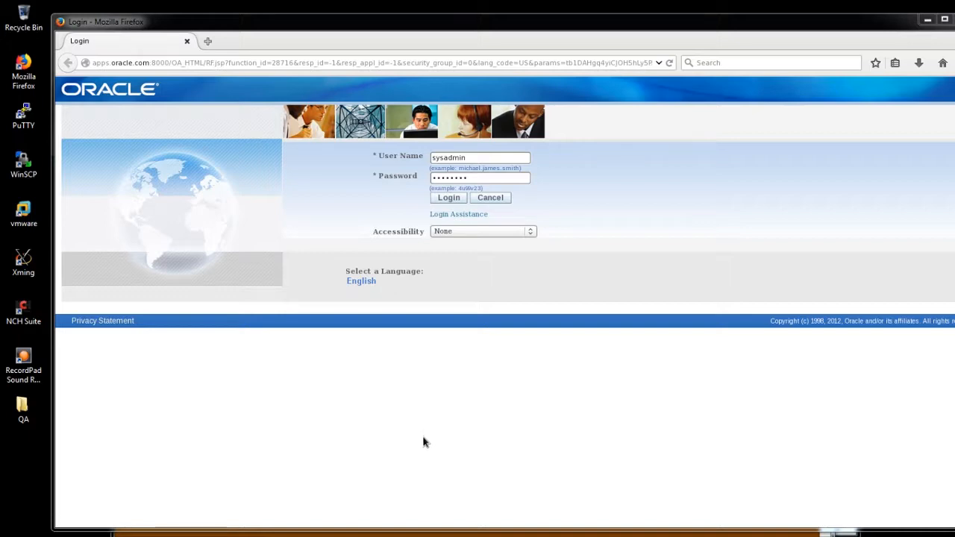
mouse_move(425, 448)
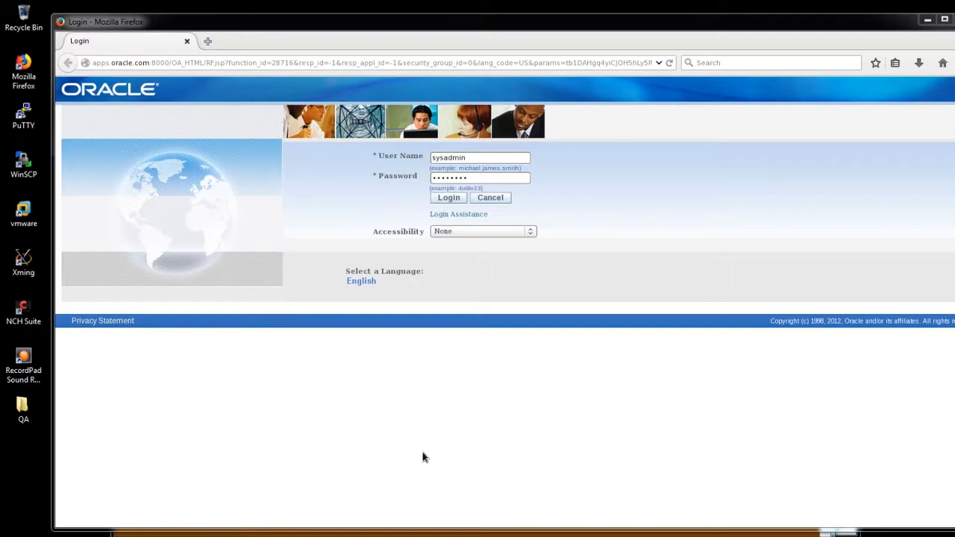
mouse_move(421, 468)
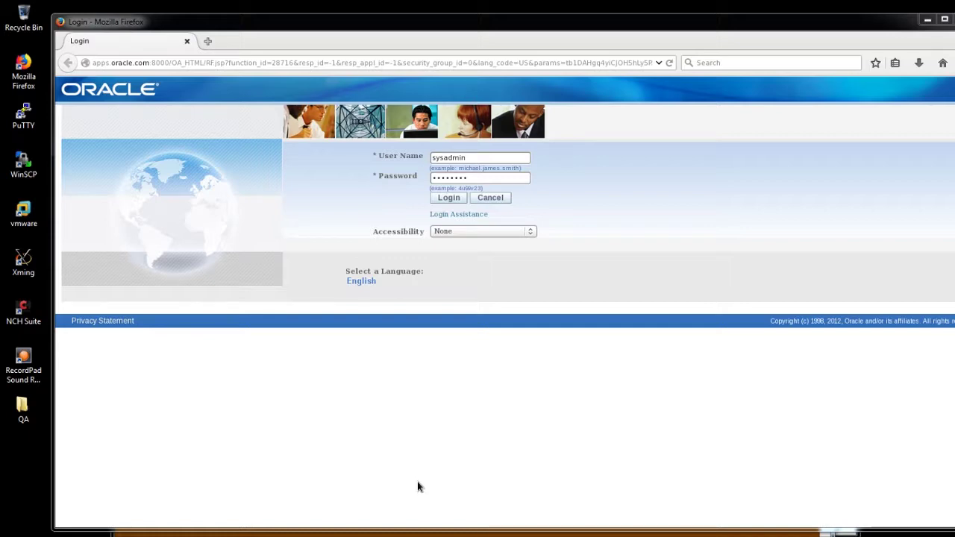
mouse_move(419, 486)
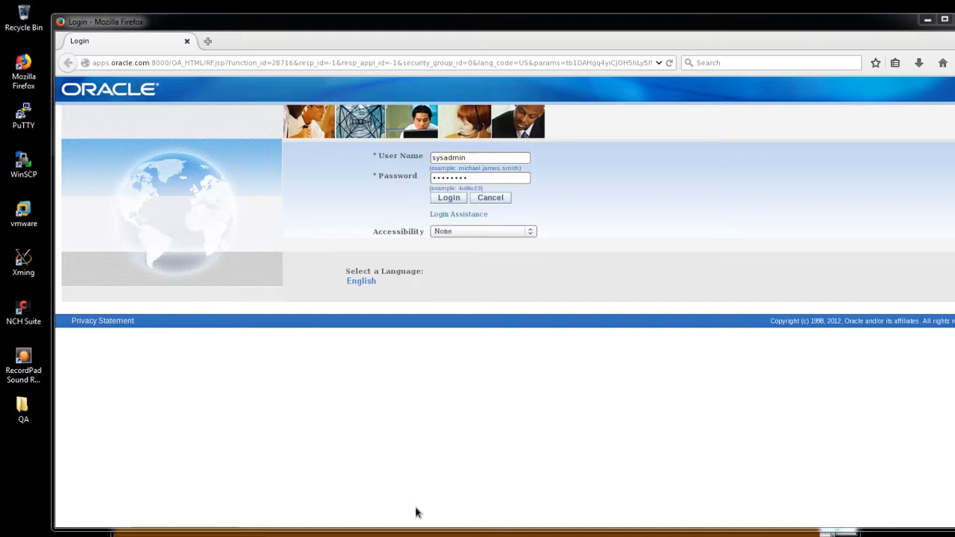
mouse_move(372, 417)
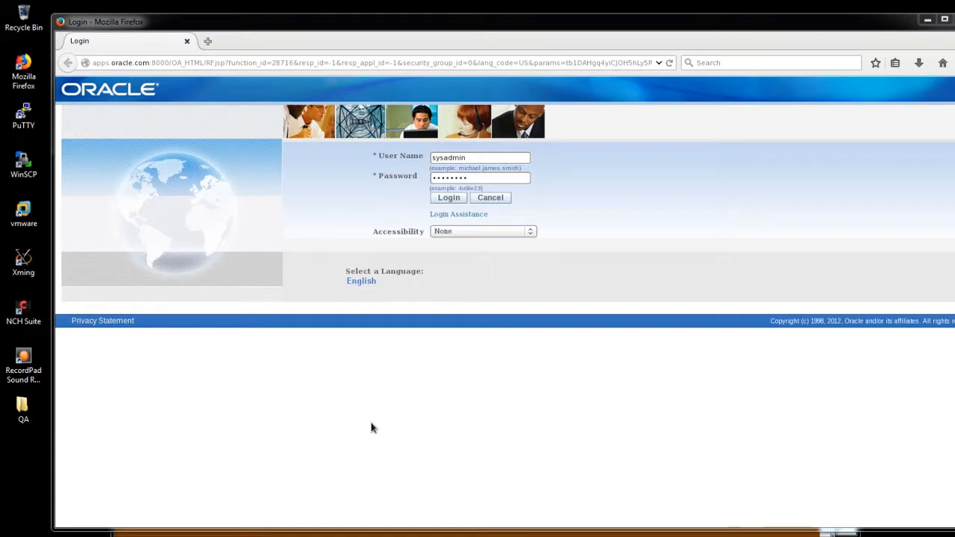
mouse_move(373, 429)
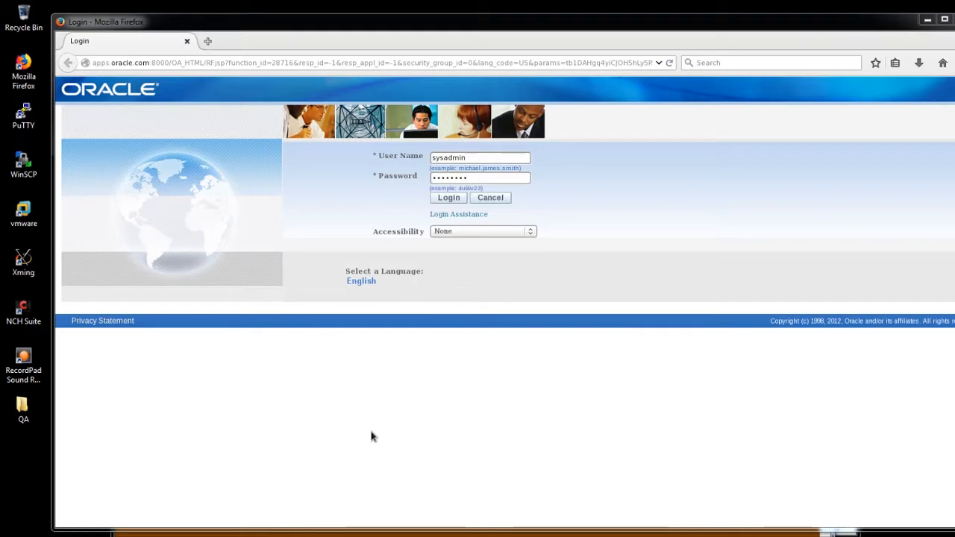
mouse_move(373, 443)
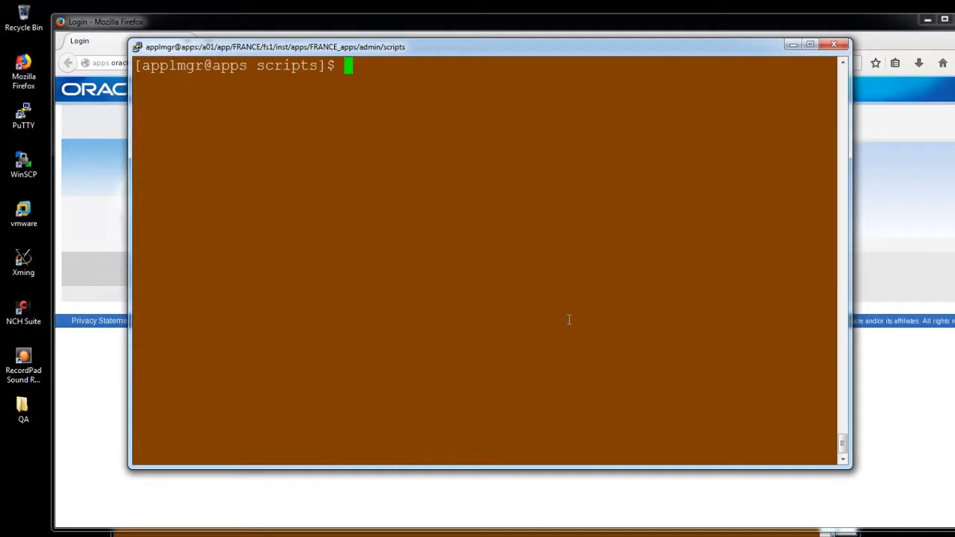
type("./a")
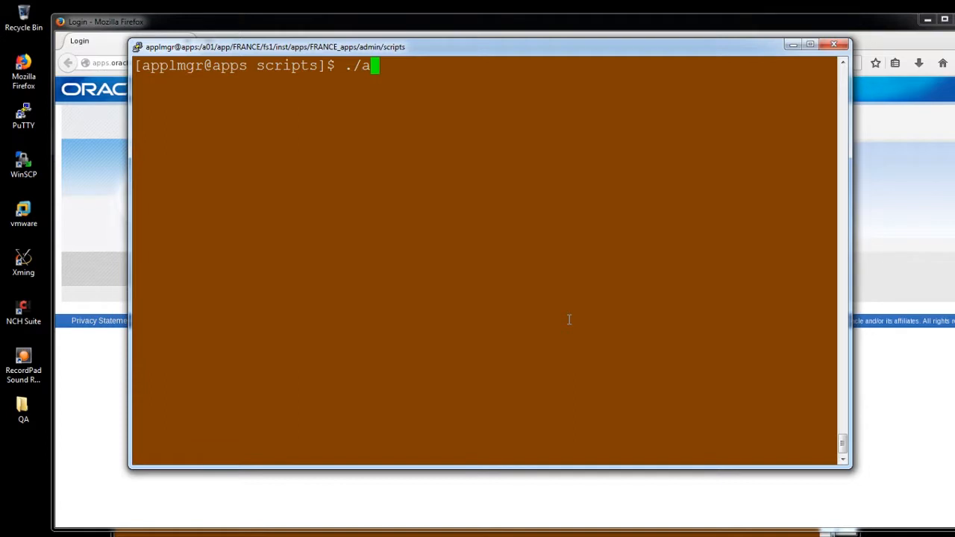
type("dst")
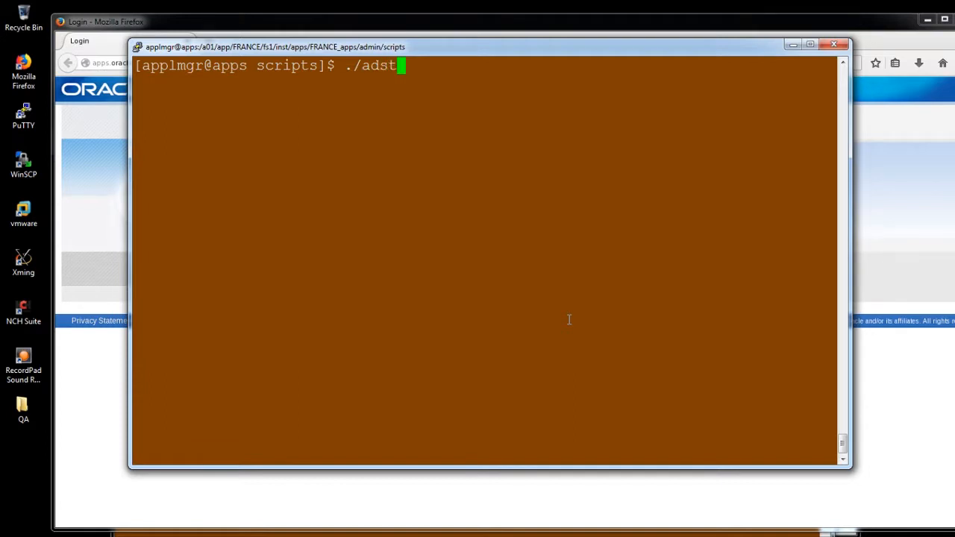
type("pall.sh apps")
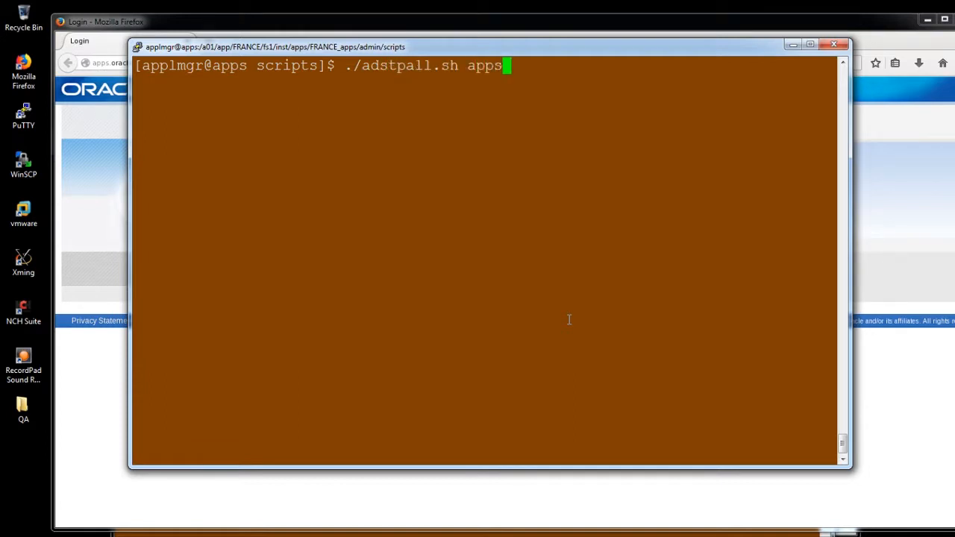
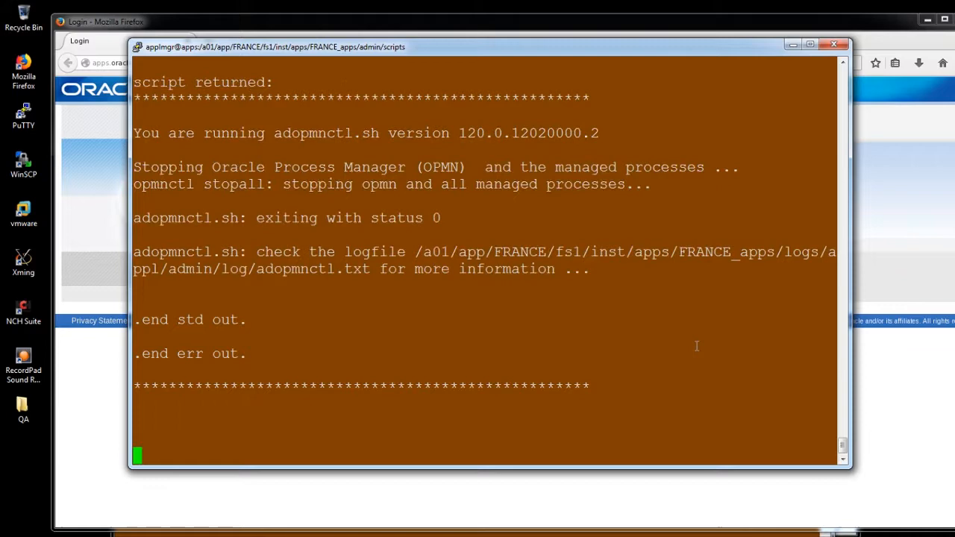
mouse_move(606, 457)
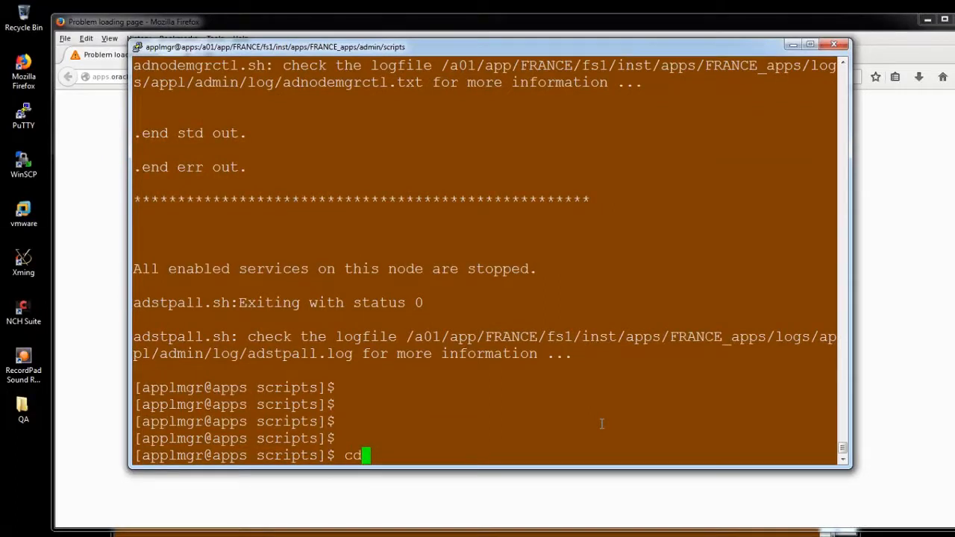
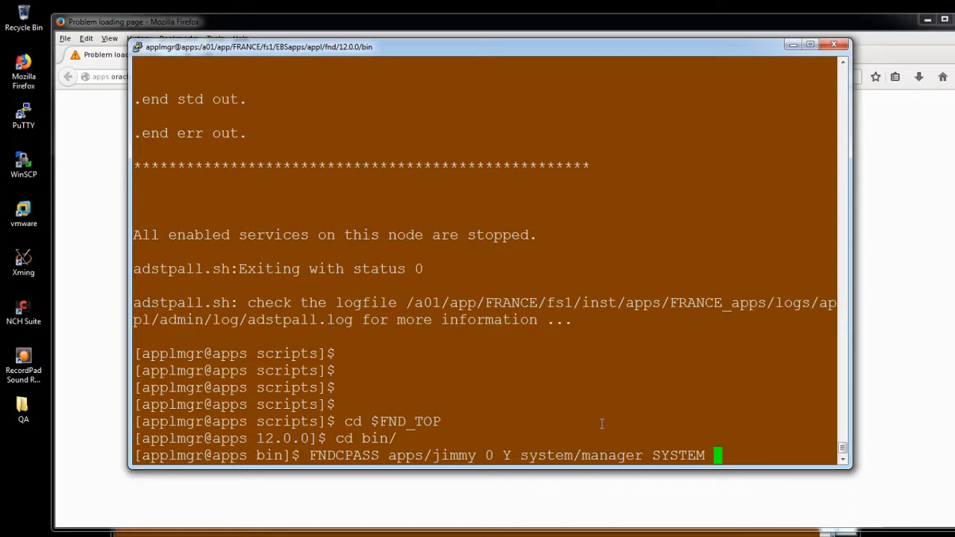
double_click(676, 455)
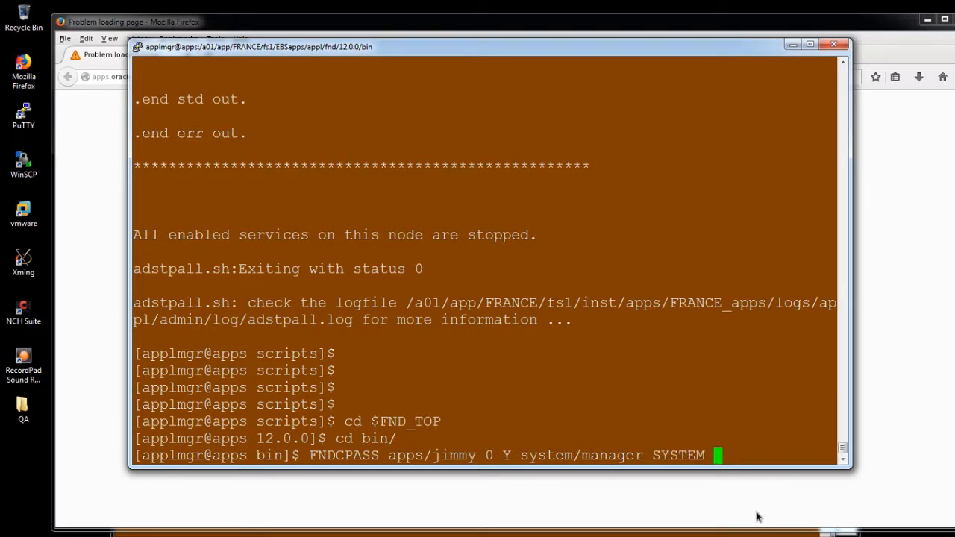
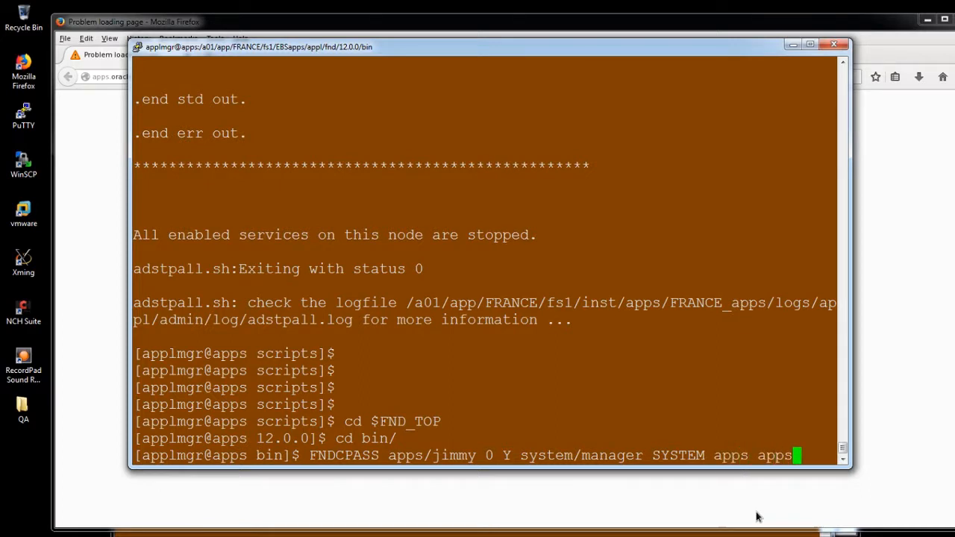
mouse_move(603, 6)
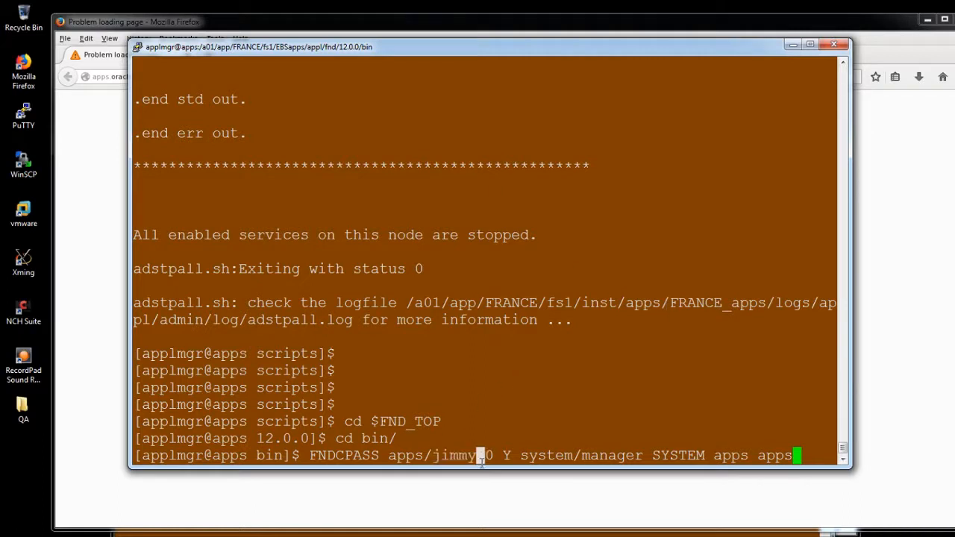
double_click(438, 455)
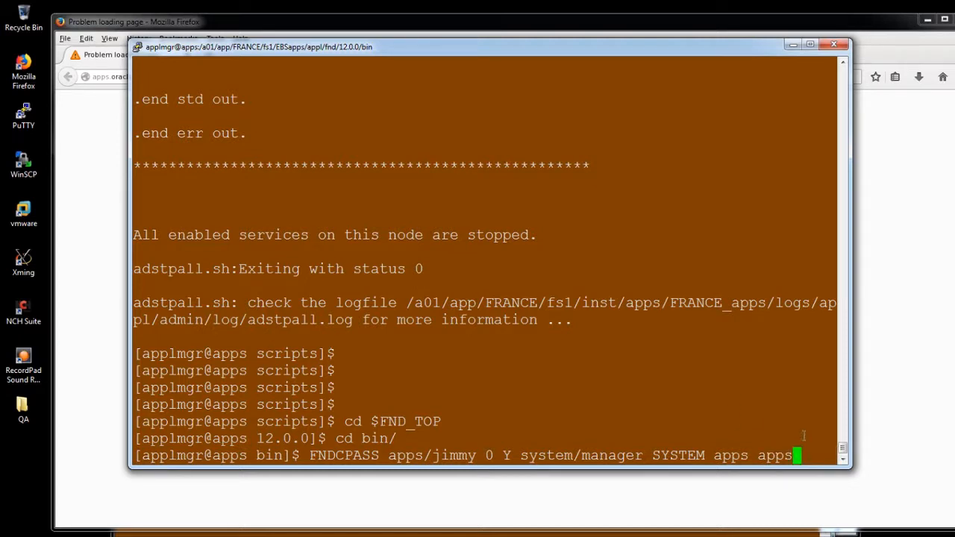
key("Return")
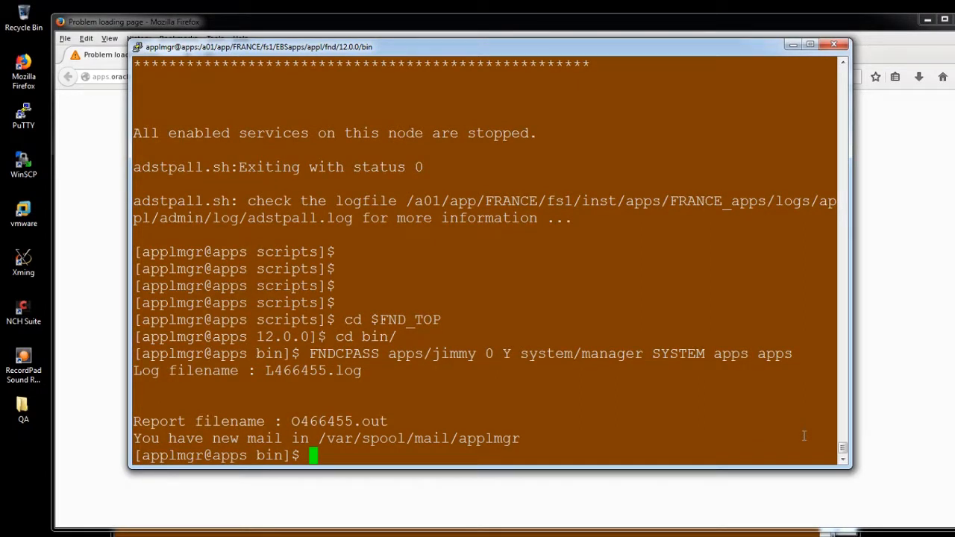
Review L466455.log in vi, confirm FNDCPASS completed successfully, and quit.
type("vi")
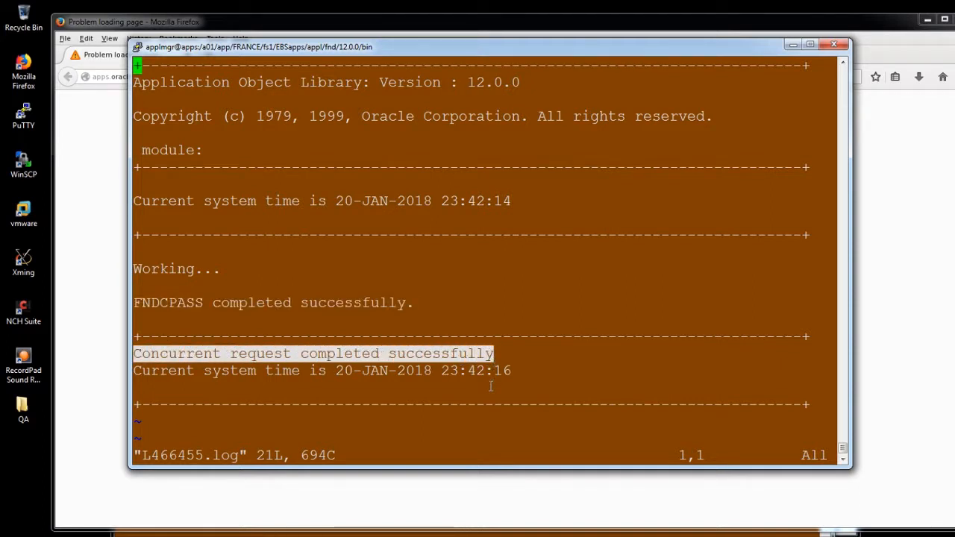
type(":q")
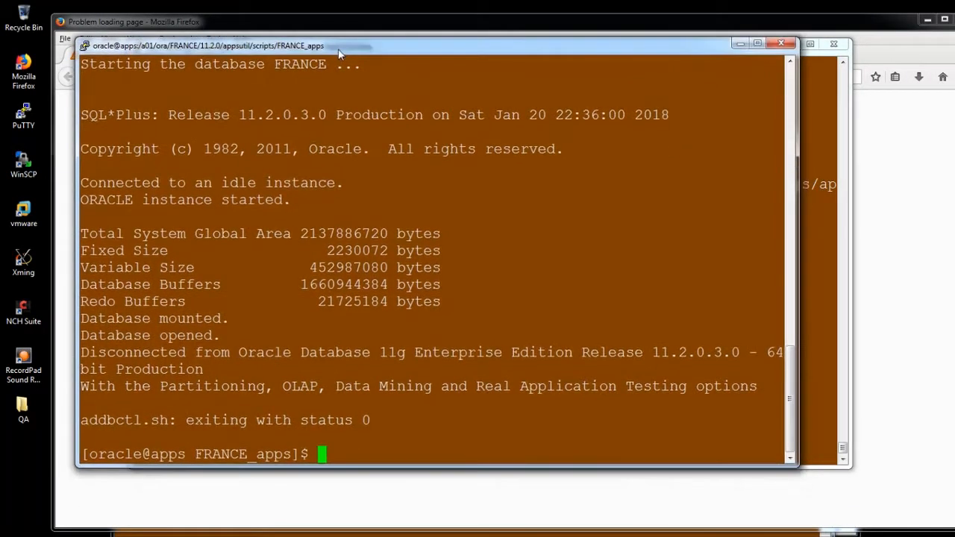
Start SQL*Plus connected as sysdba.
type("sqlplus /")
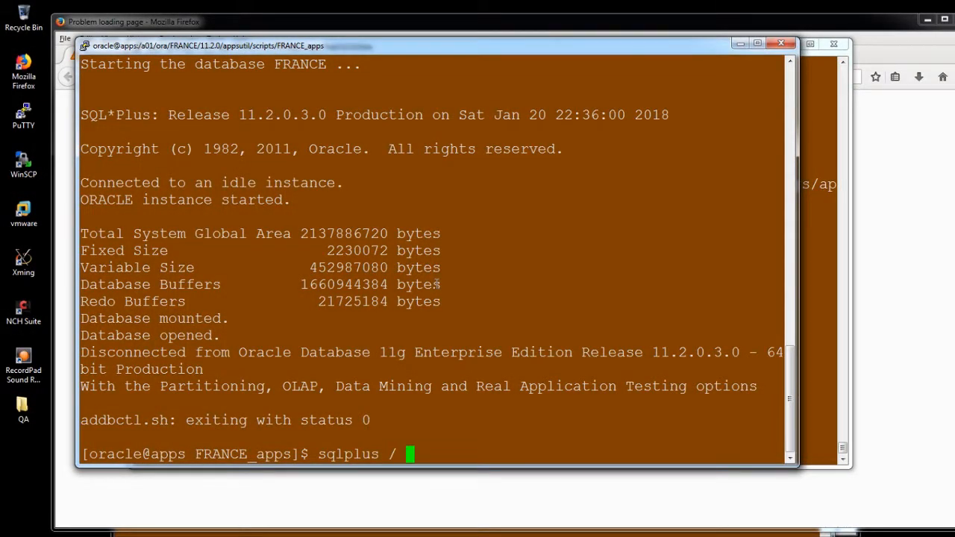
type("as sysdba")
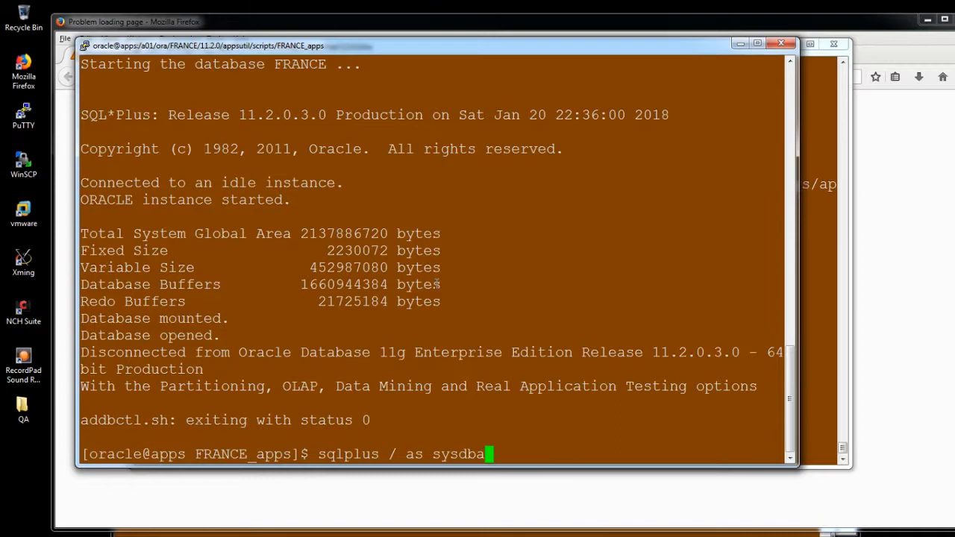
key("Return")
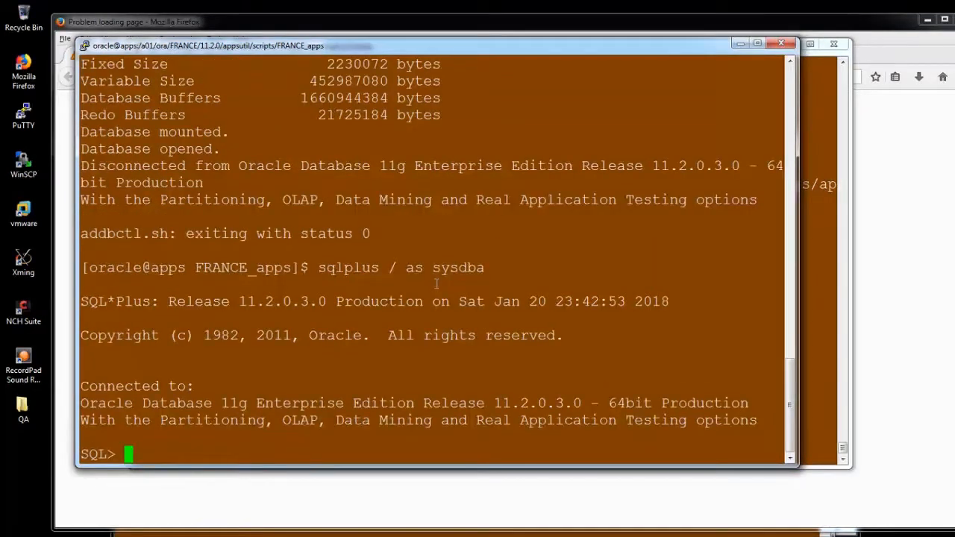
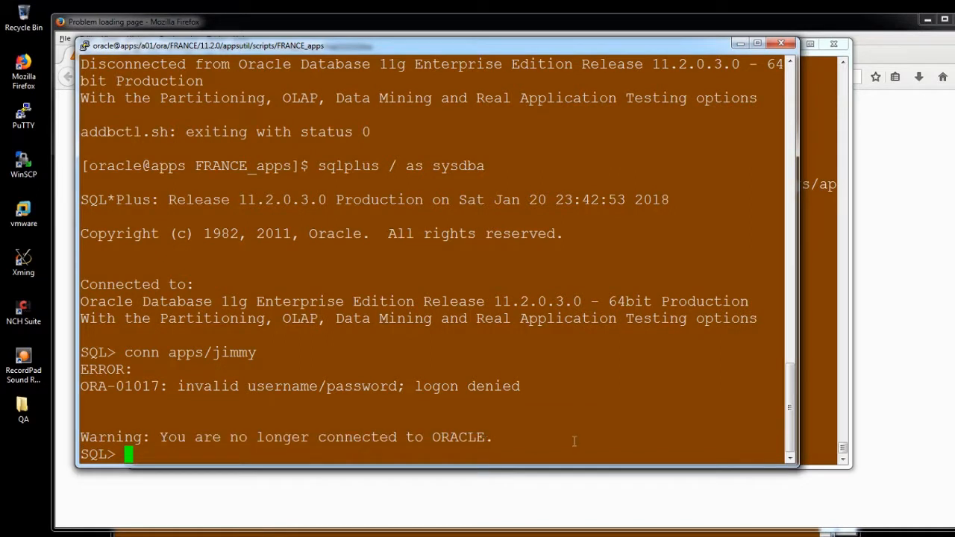
mouse_move(570, 409)
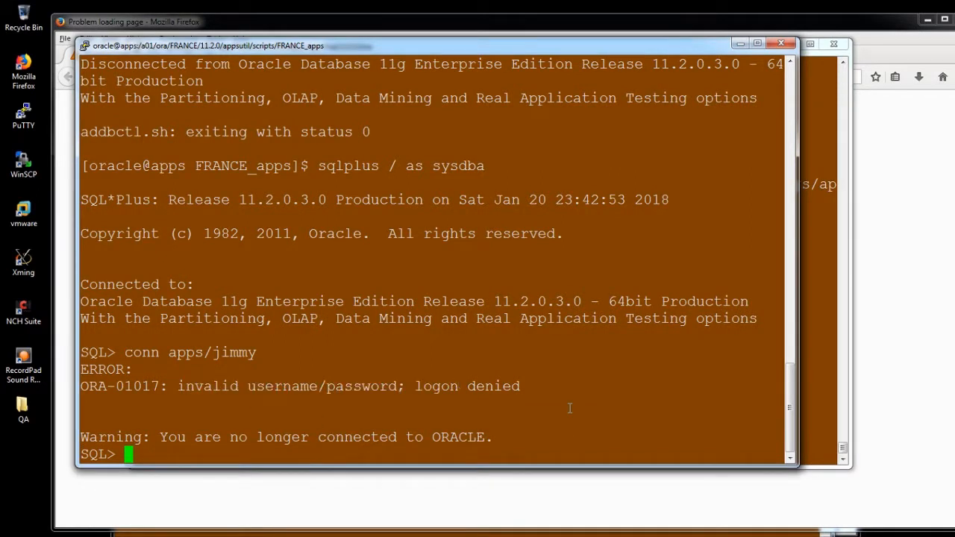
type("co")
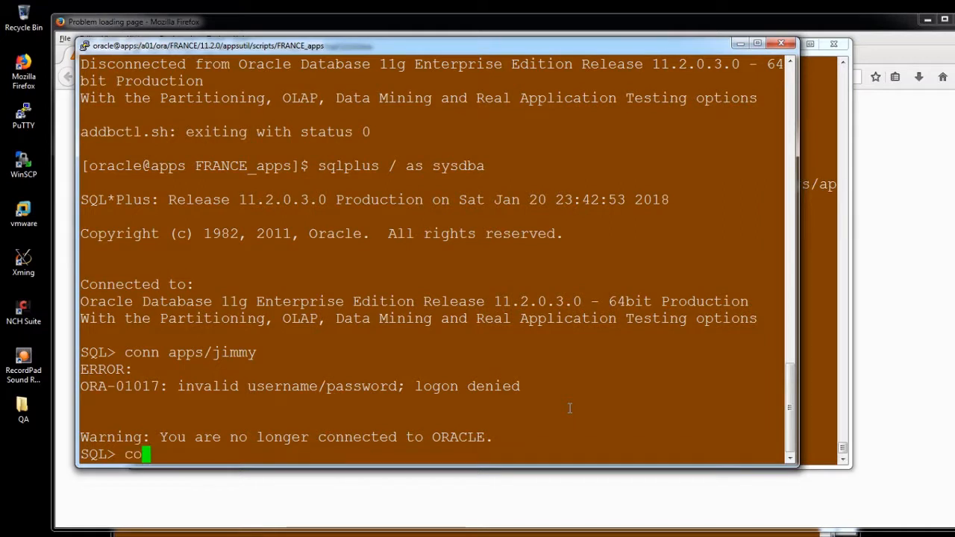
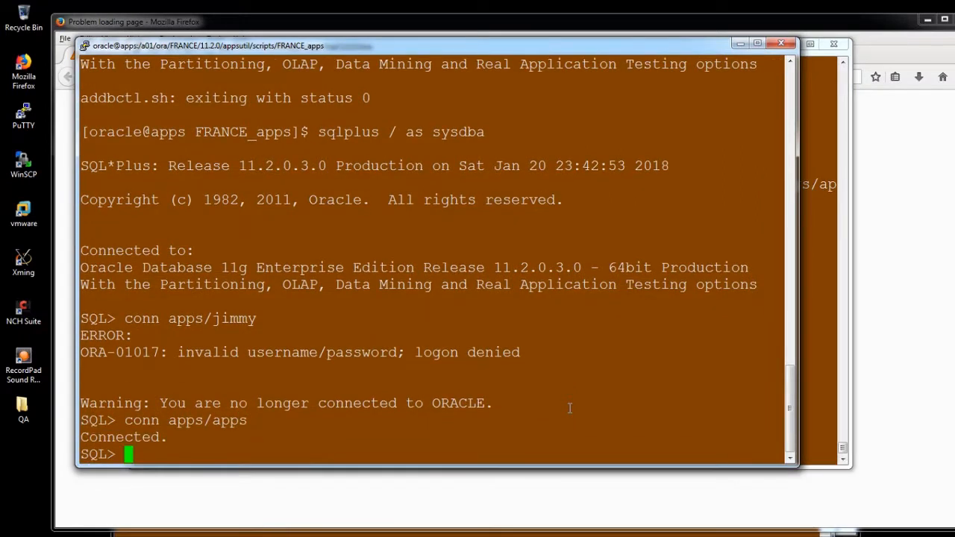
double_click(119, 437)
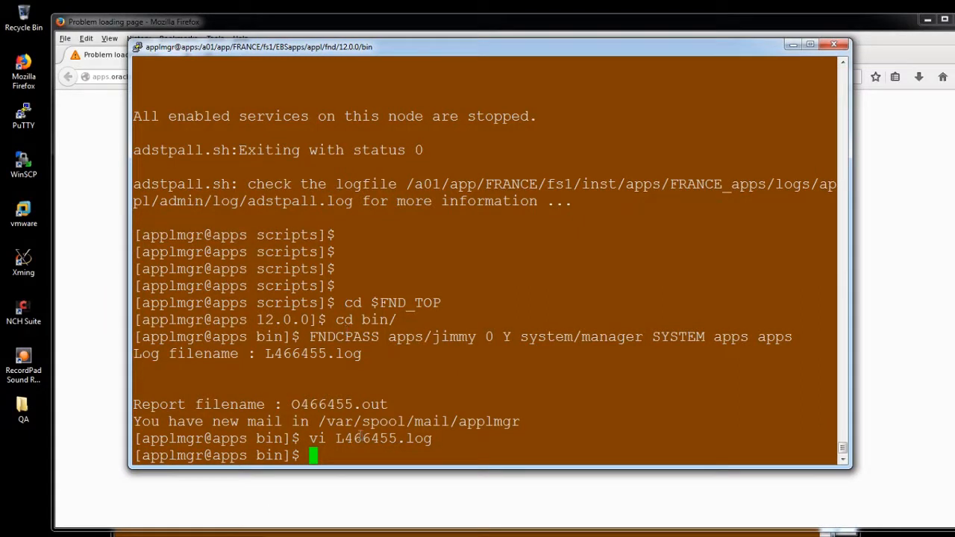
Change to $ADMIN_SCRIPTS_HOME and list its scripts with ls -ltr.
type("cd")
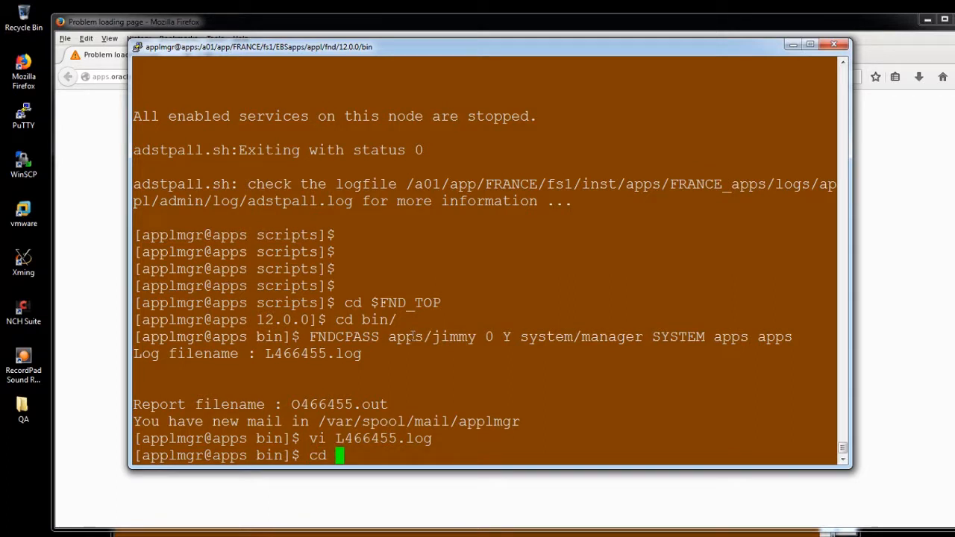
type("$")
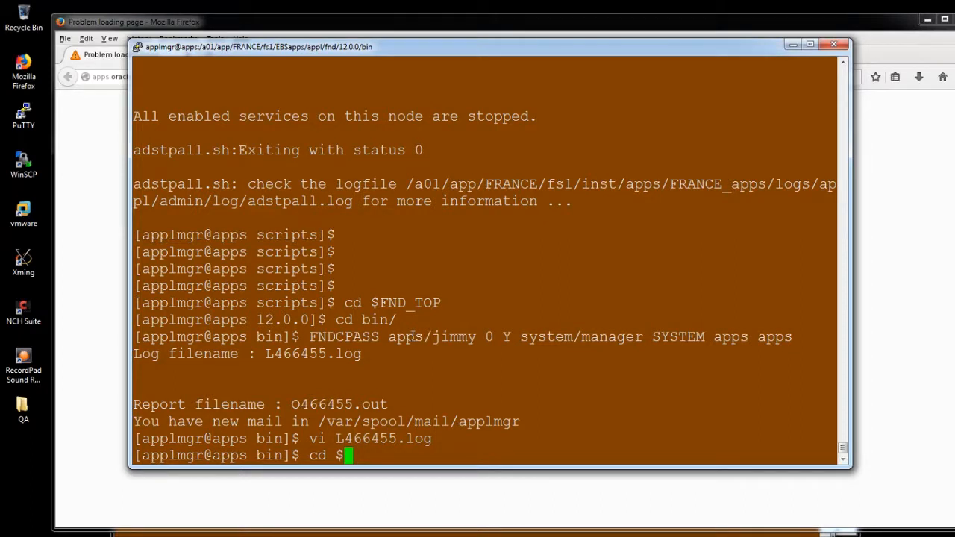
type("AMDIN")
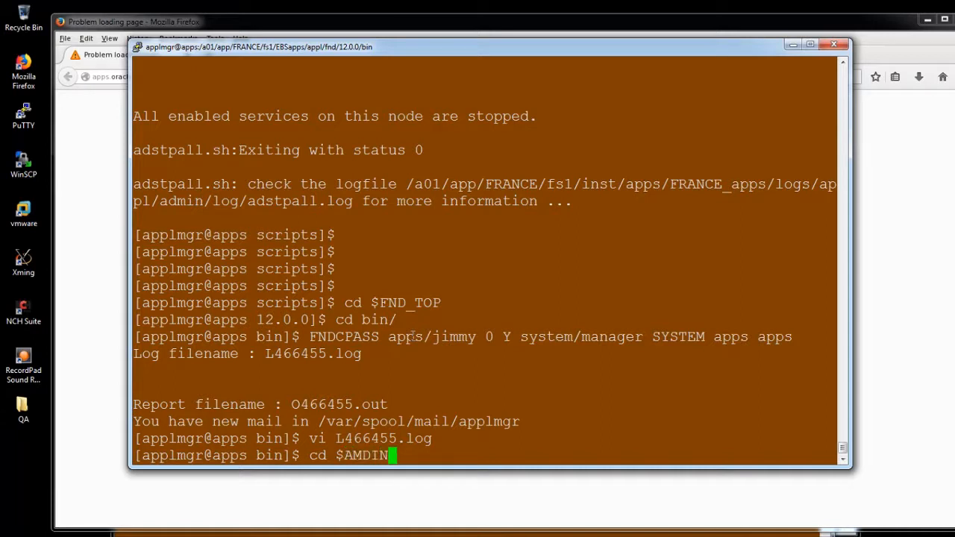
key("BackSpace")
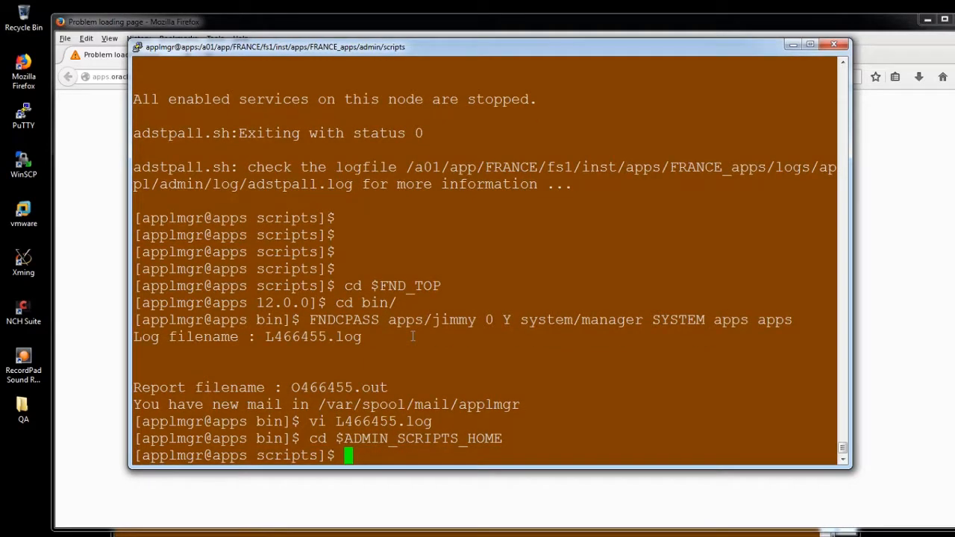
type("ls -ltr")
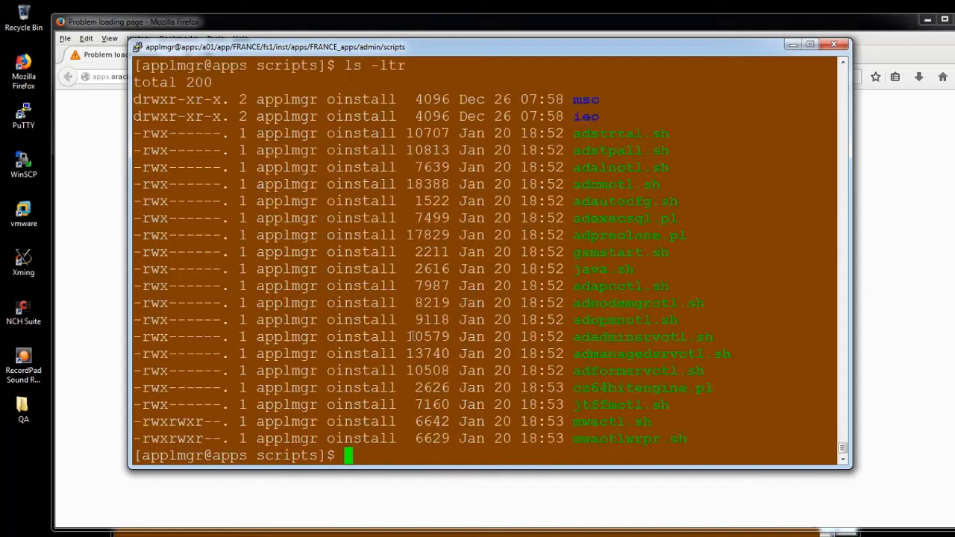
Start the WebLogic AdminServer with ./adadminsrvctl.sh.
type("./a")
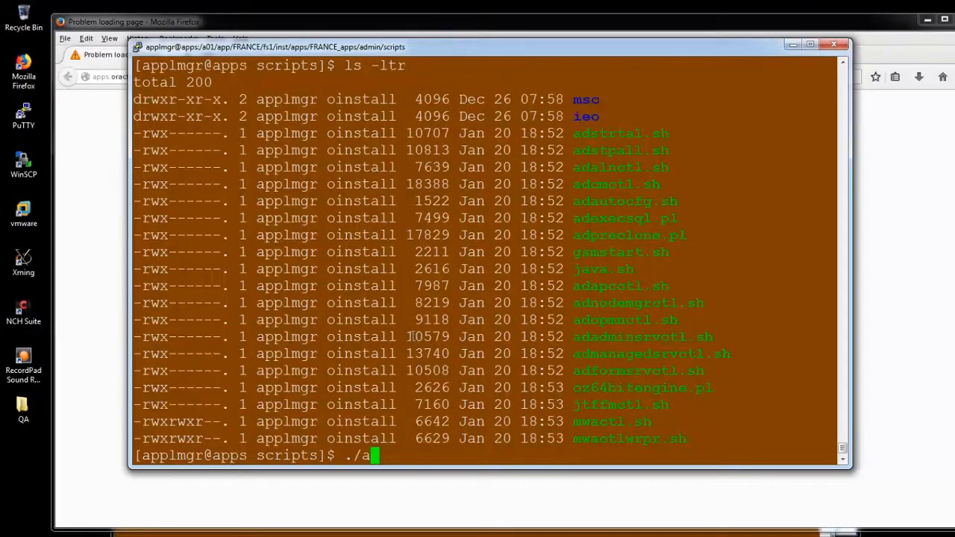
type("dad")
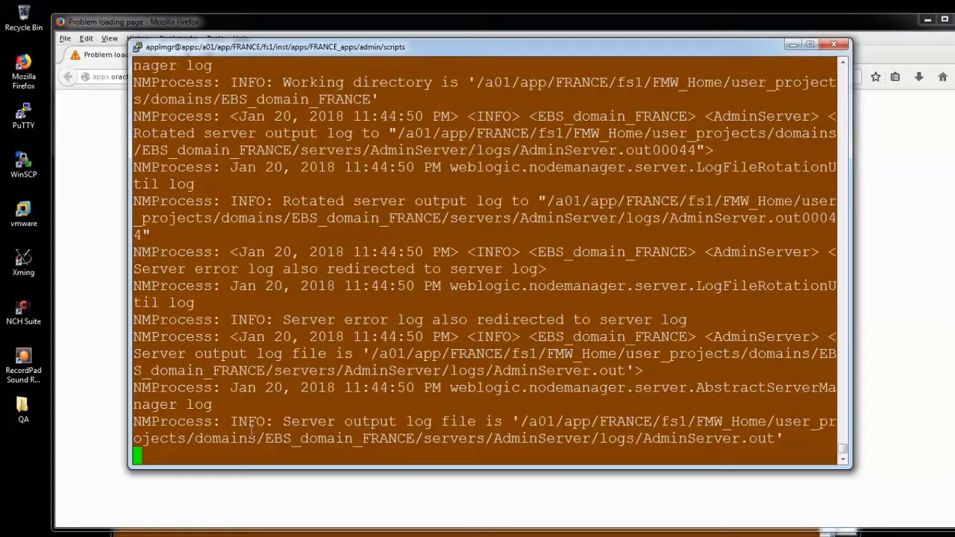
mouse_move(368, 420)
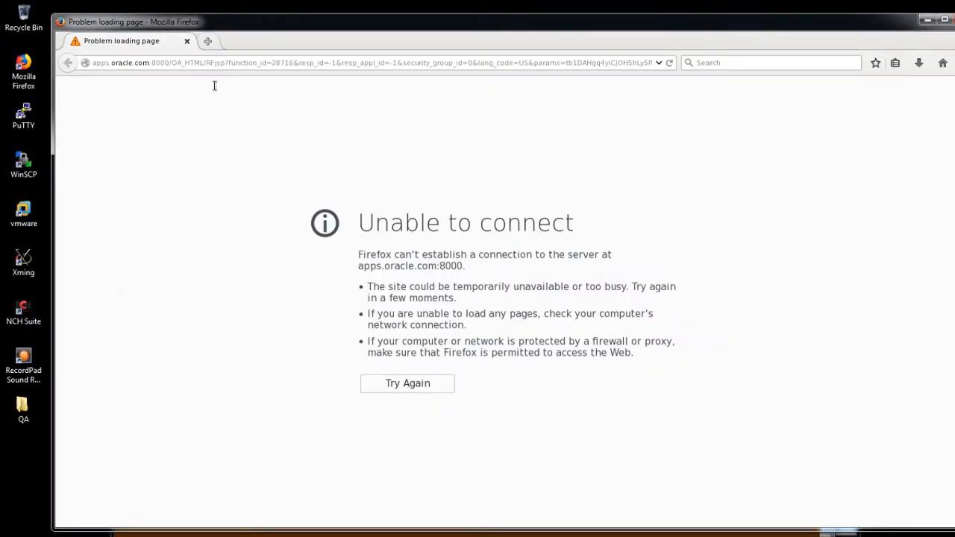
Log in to the WebLogic console at apps.oracle.com:7001/console as weblogic.
left_click(209, 42)
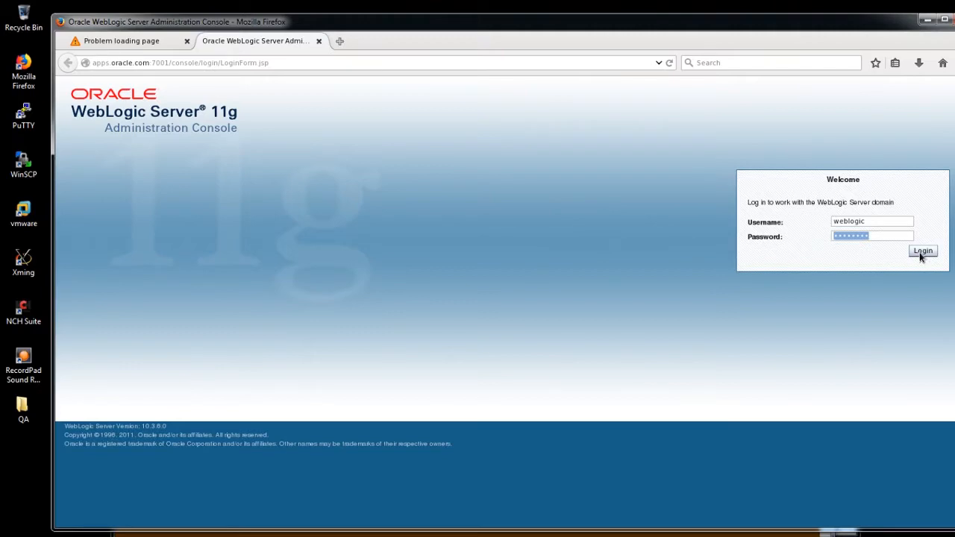
left_click(922, 250)
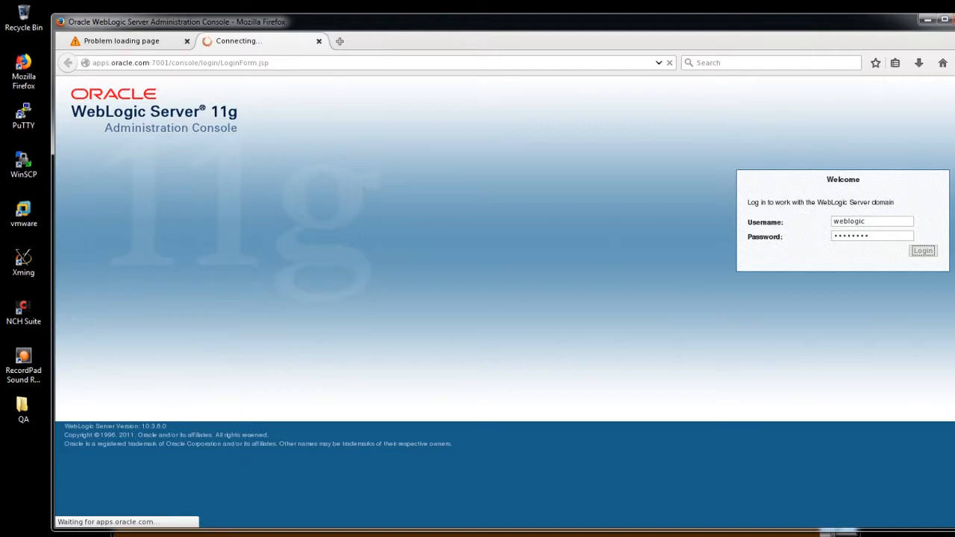
left_click(928, 250)
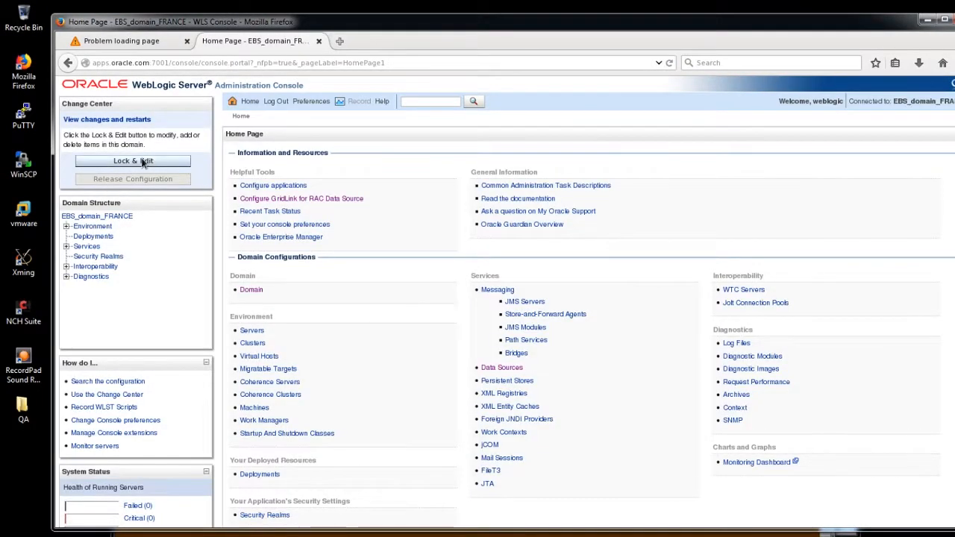
Lock the domain for editing and open EBSDataSource from the JDBC data sources list.
left_click(133, 161)
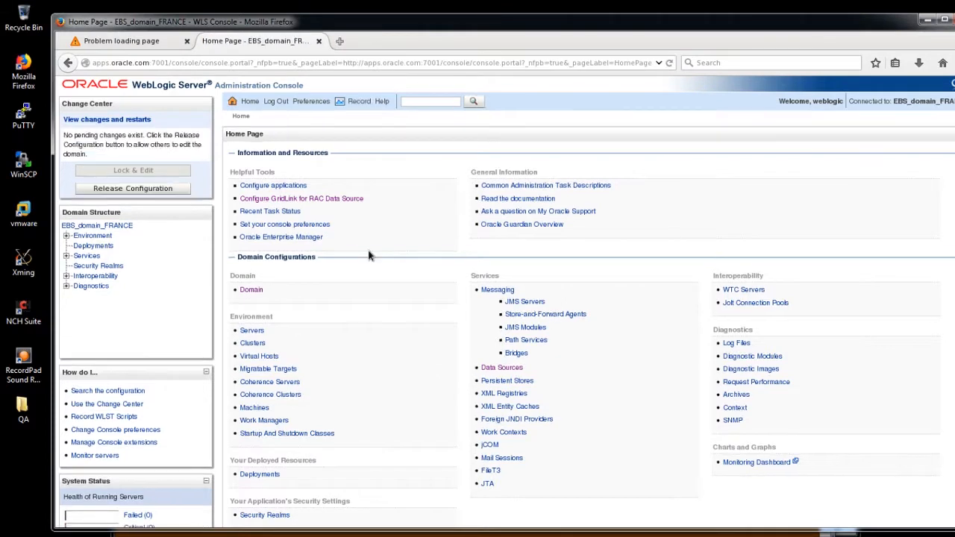
mouse_move(507, 367)
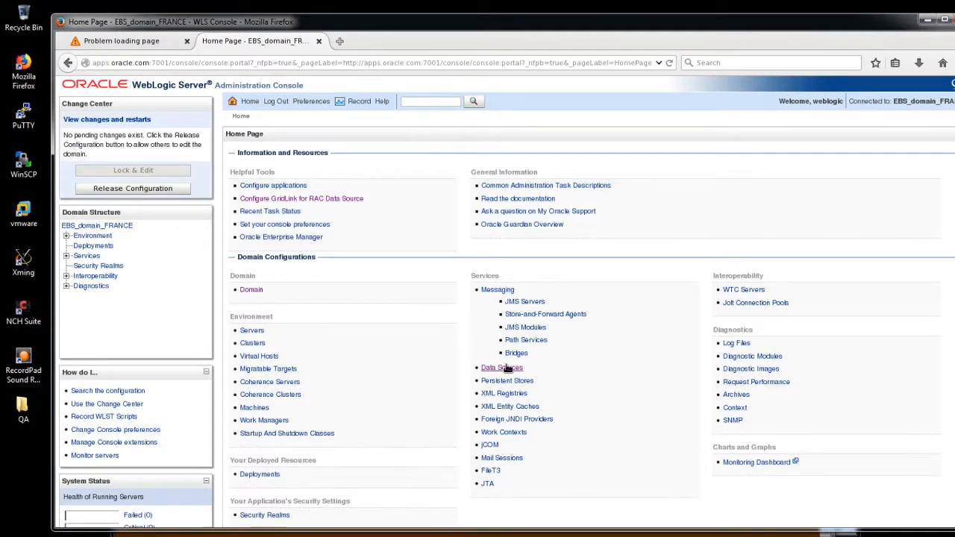
left_click(495, 367)
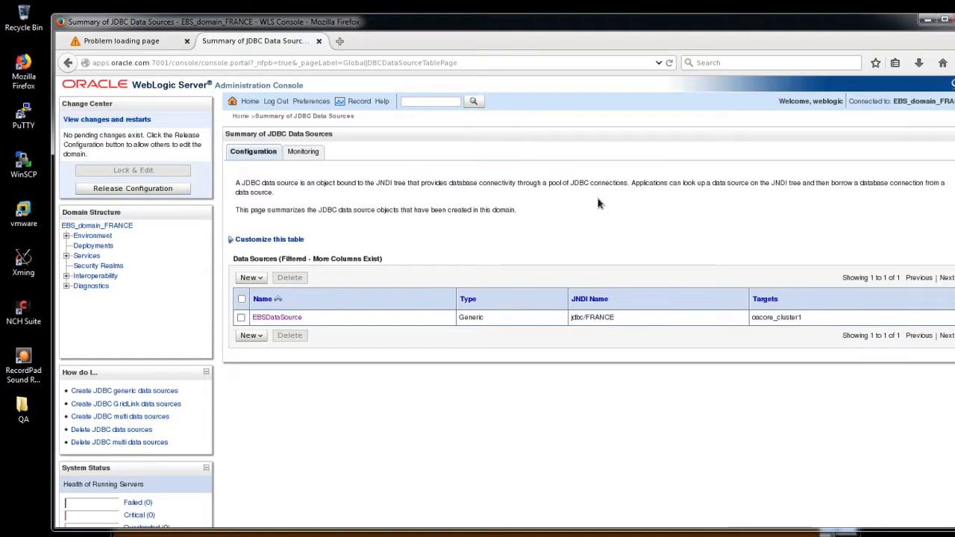
mouse_move(278, 316)
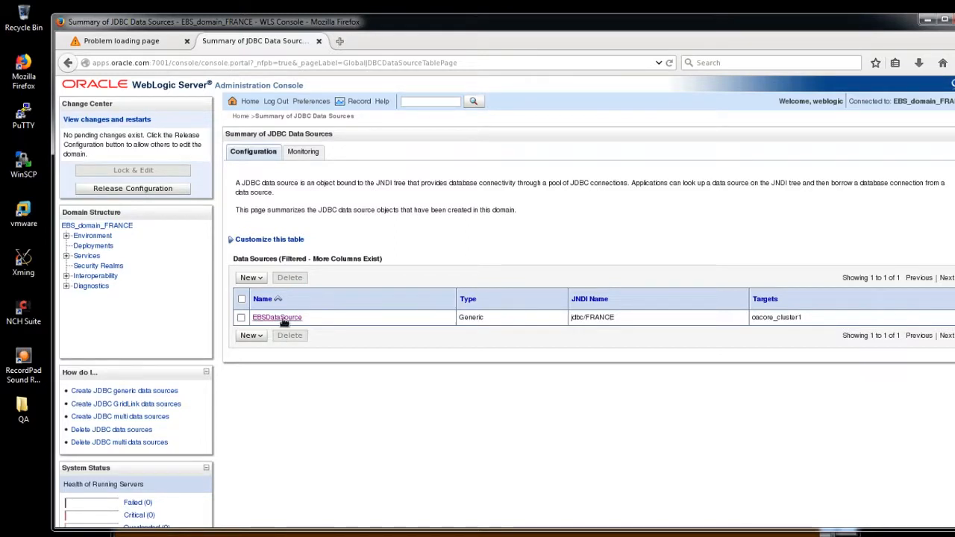
left_click(276, 316)
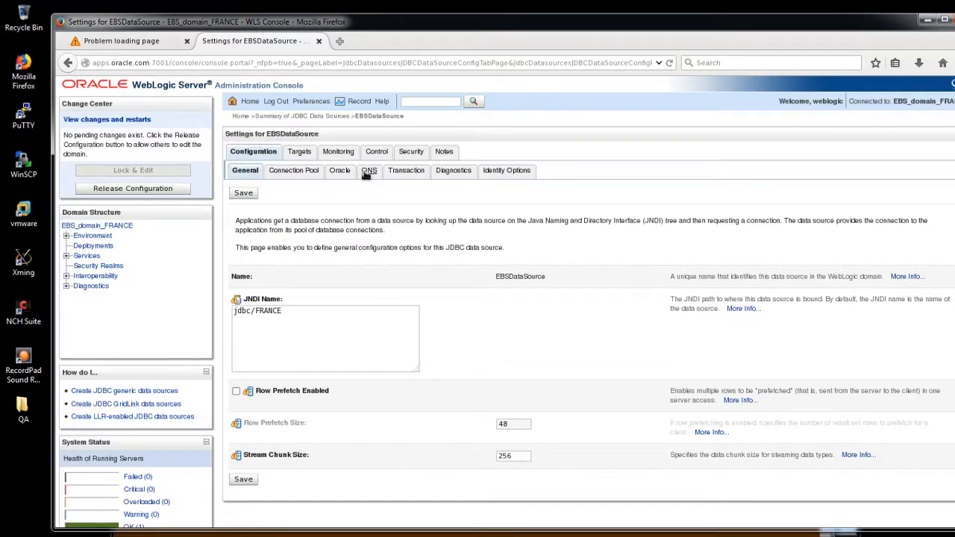
Save the new EBSDataSource connection pool password, activate changes, and log out.
left_click(293, 170)
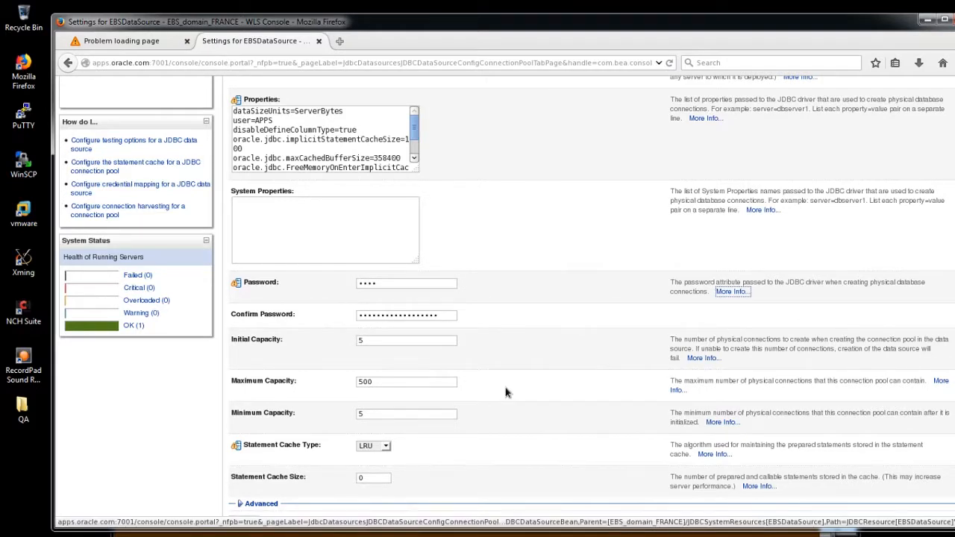
left_click(405, 314)
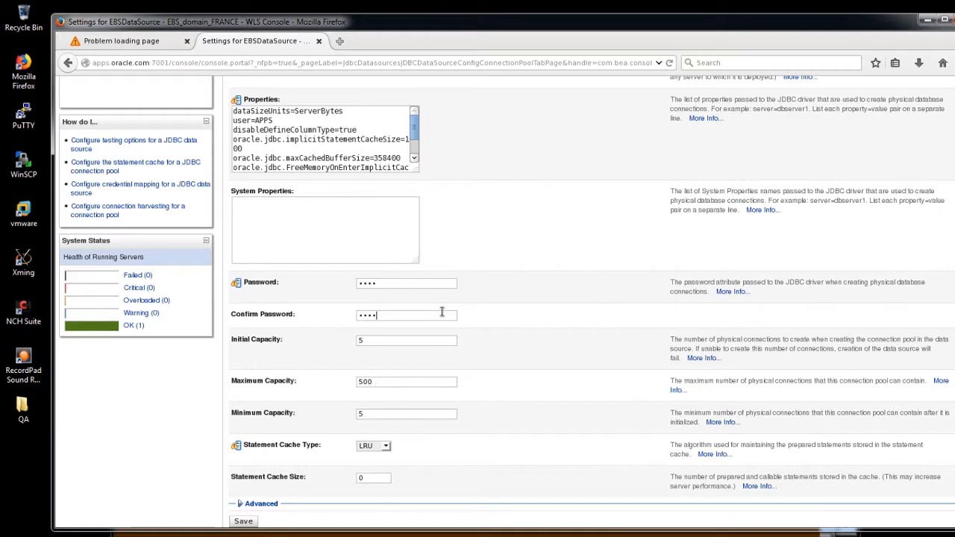
scroll("down", 3)
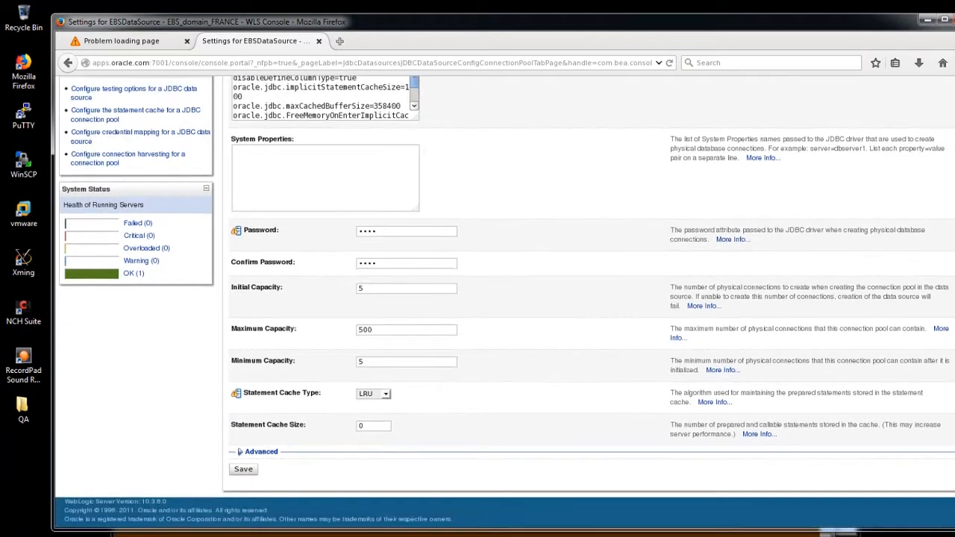
left_click(242, 468)
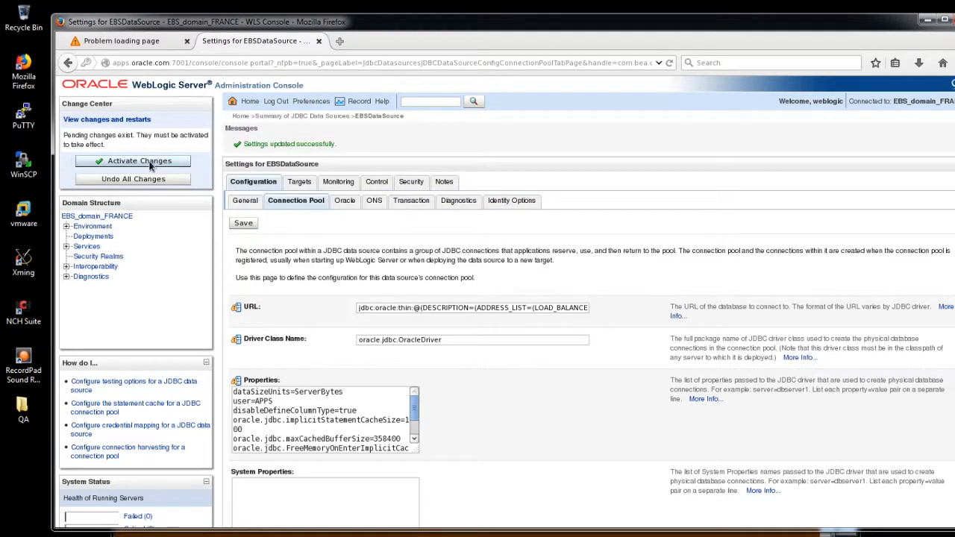
left_click(132, 162)
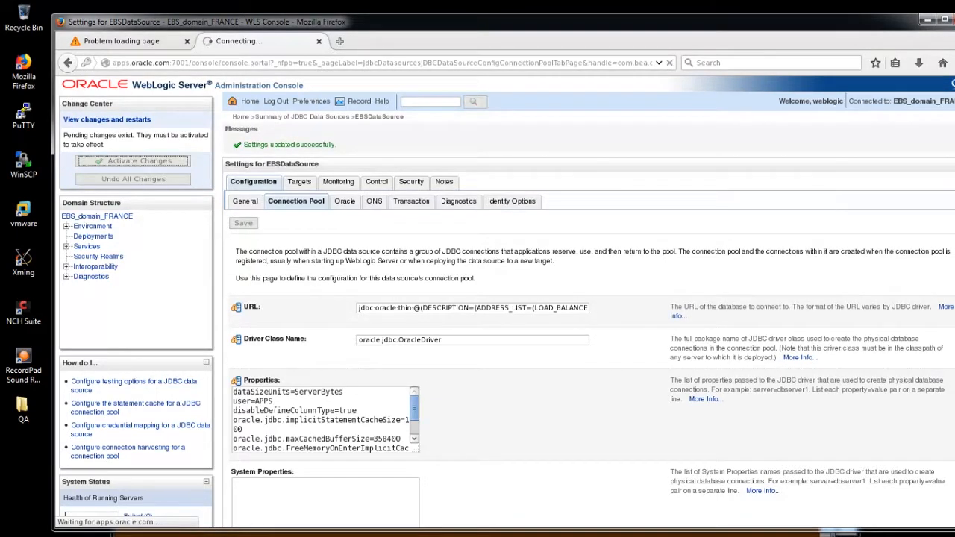
left_click(133, 162)
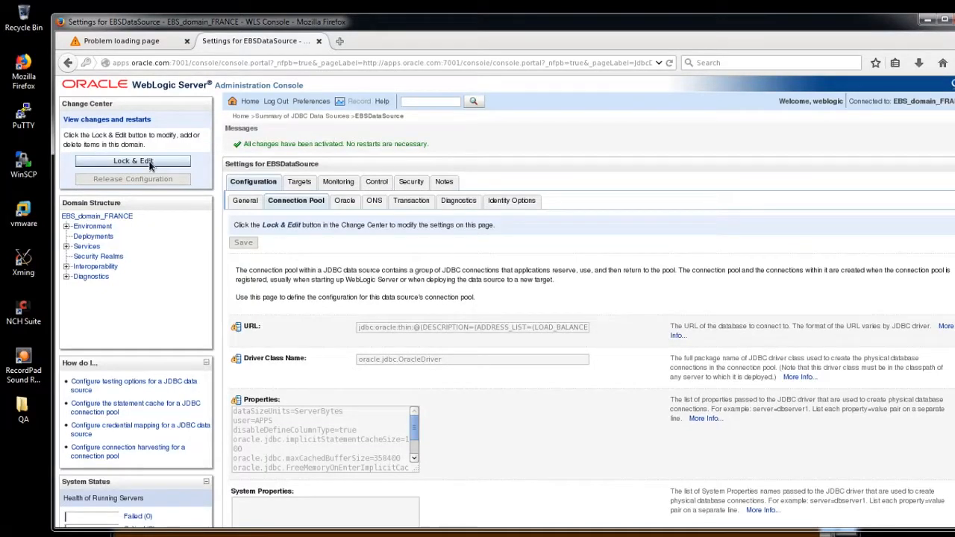
mouse_move(510, 119)
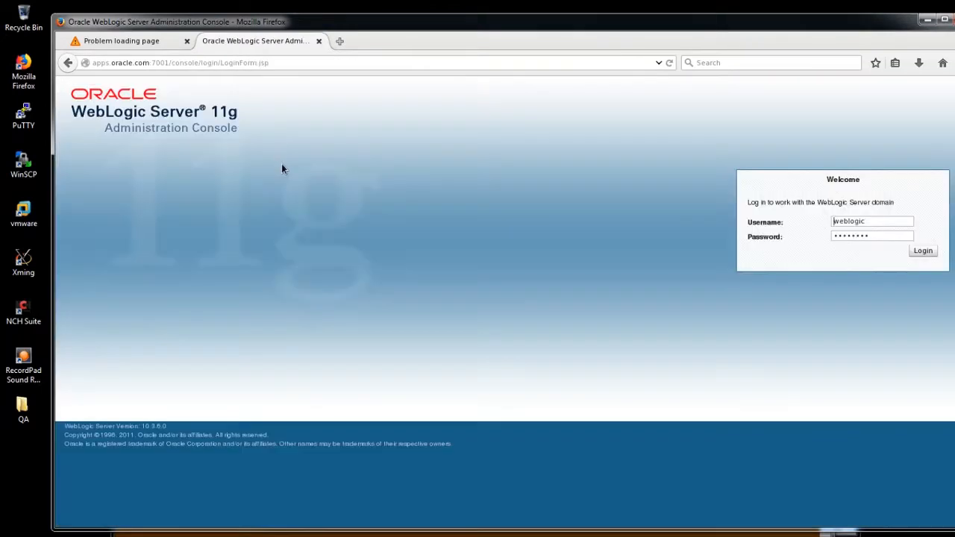
mouse_move(331, 516)
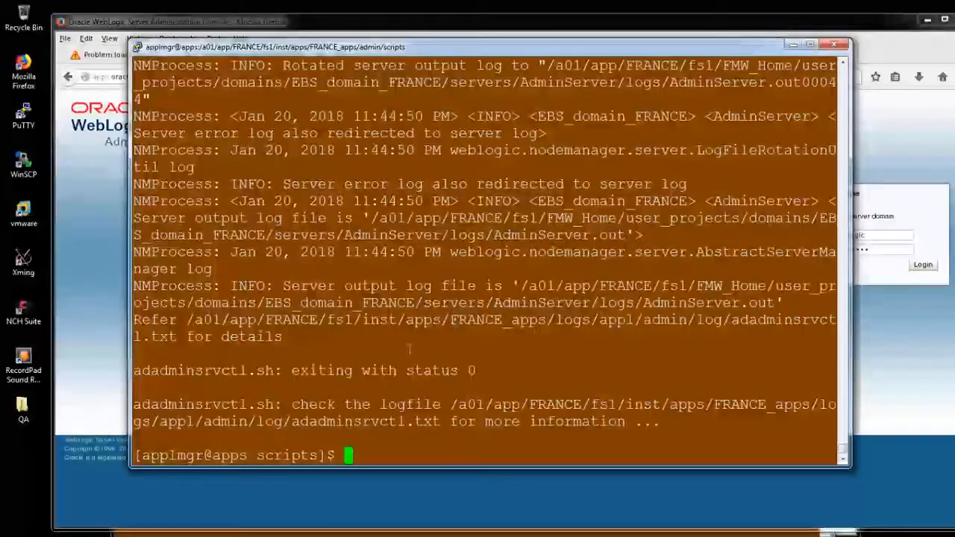
Run ./adadminsrvctl.sh stop to stop the application tier services.
type("./adadminsrvctl.sh star")
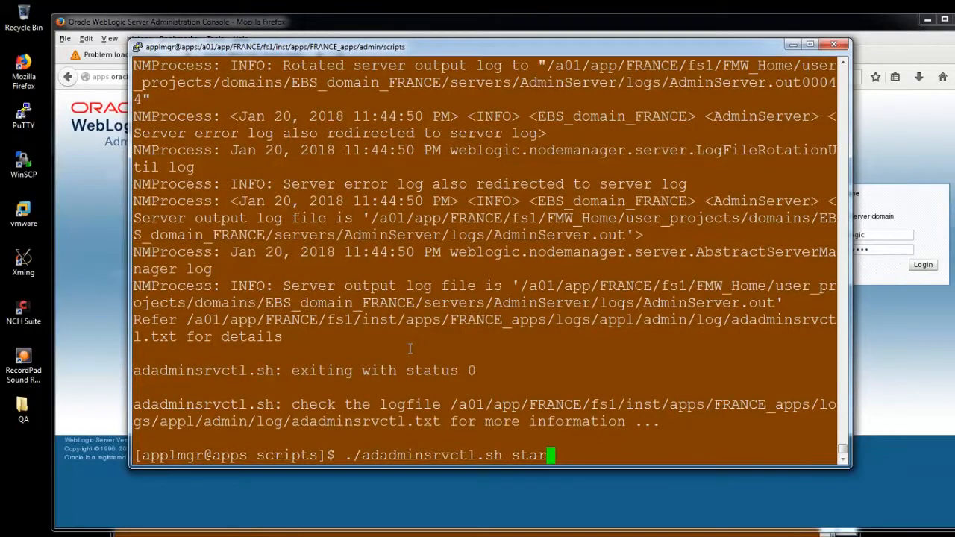
type("stop")
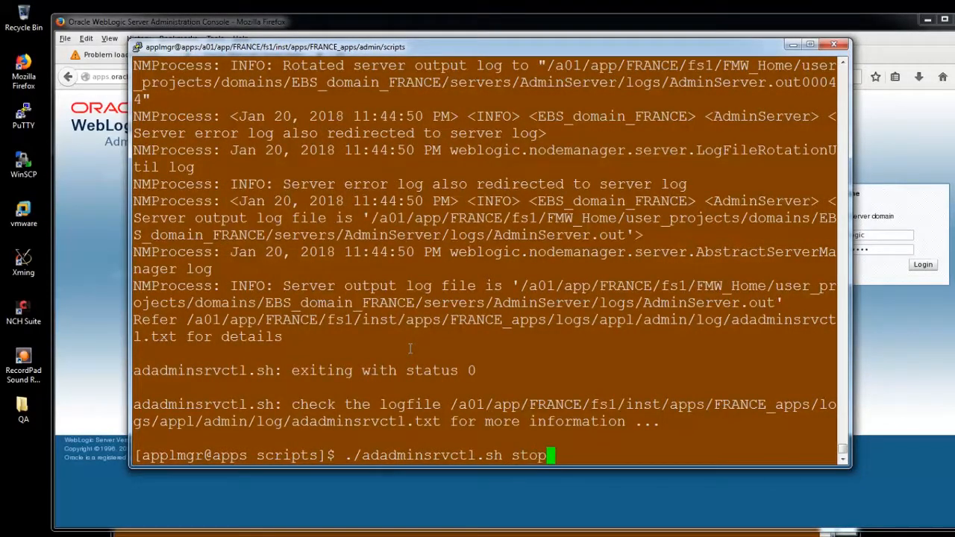
key("Return")
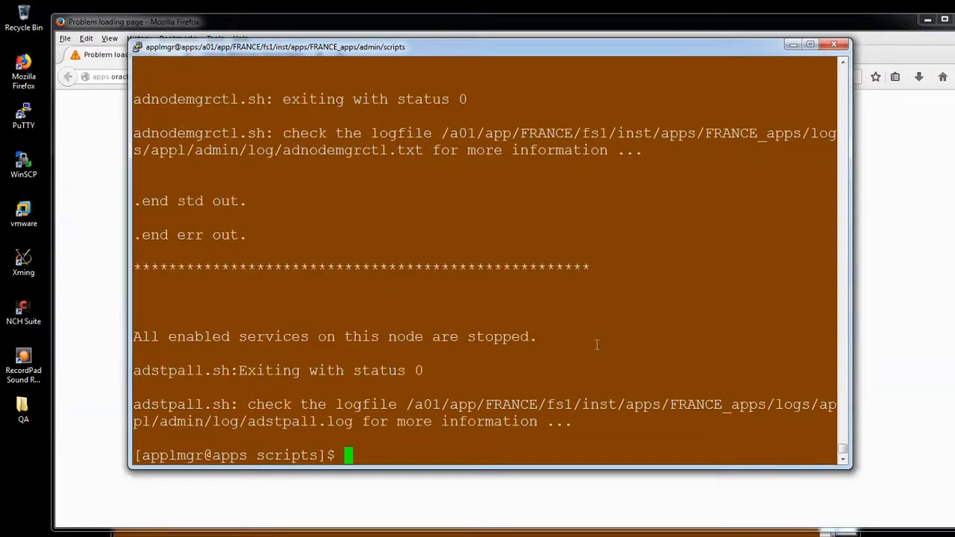
Run ./adautocfg.sh so AutoConfig completes on the application tier.
type(".")
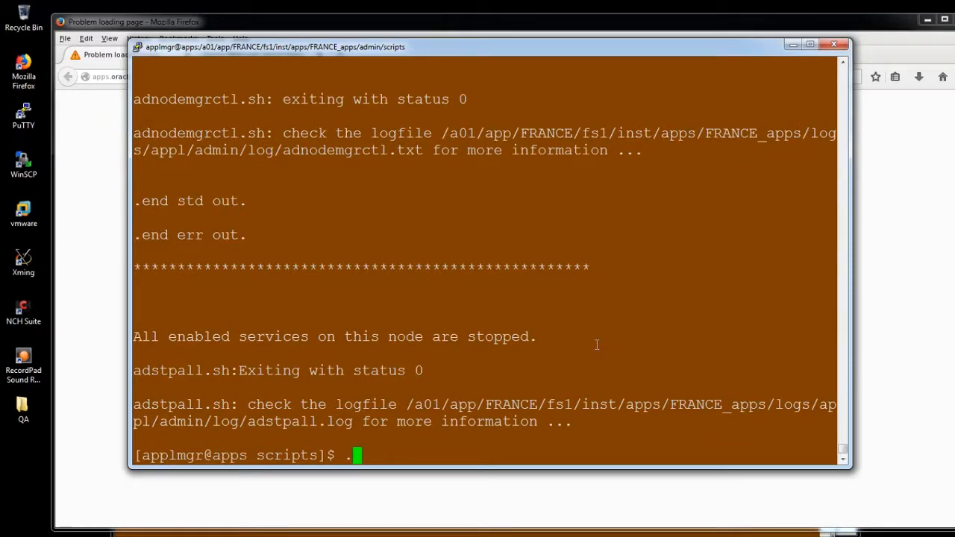
type("/")
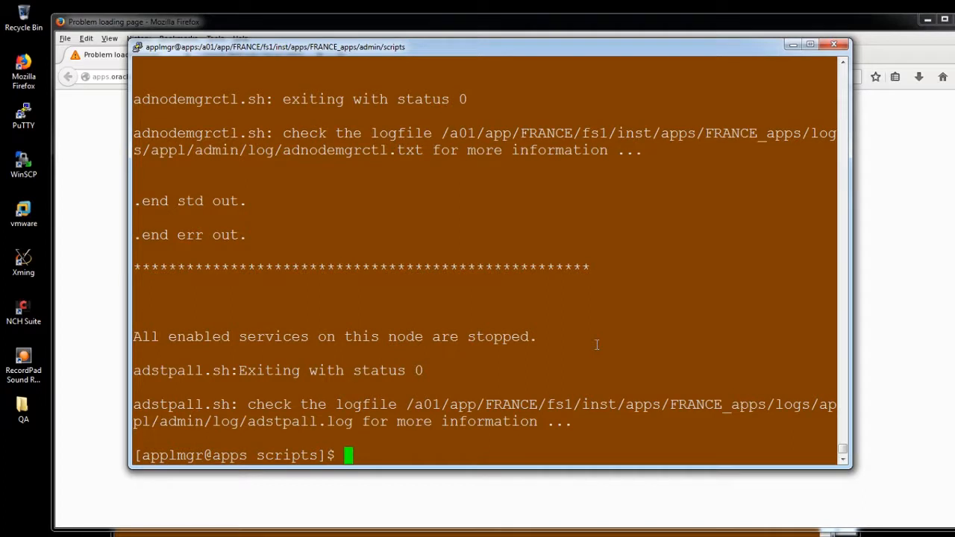
type("./")
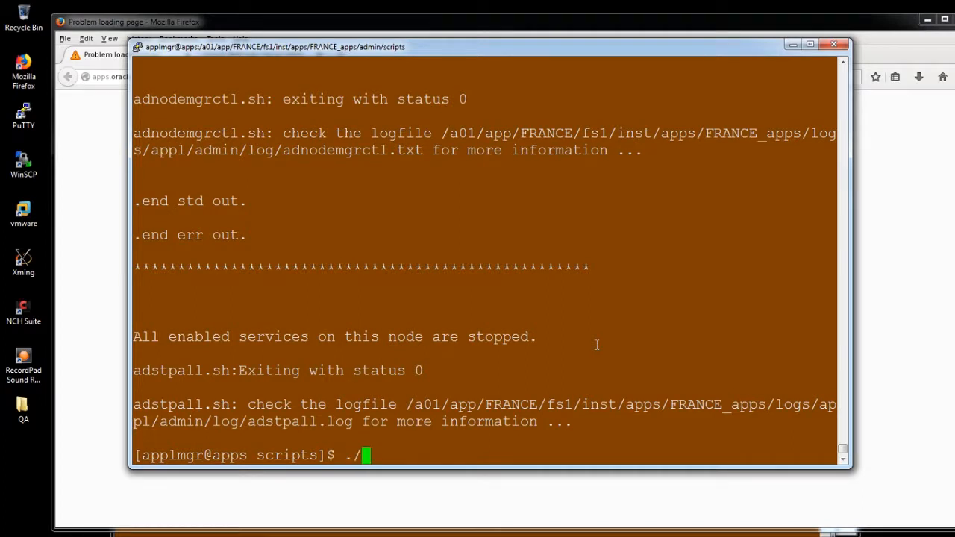
type("ada")
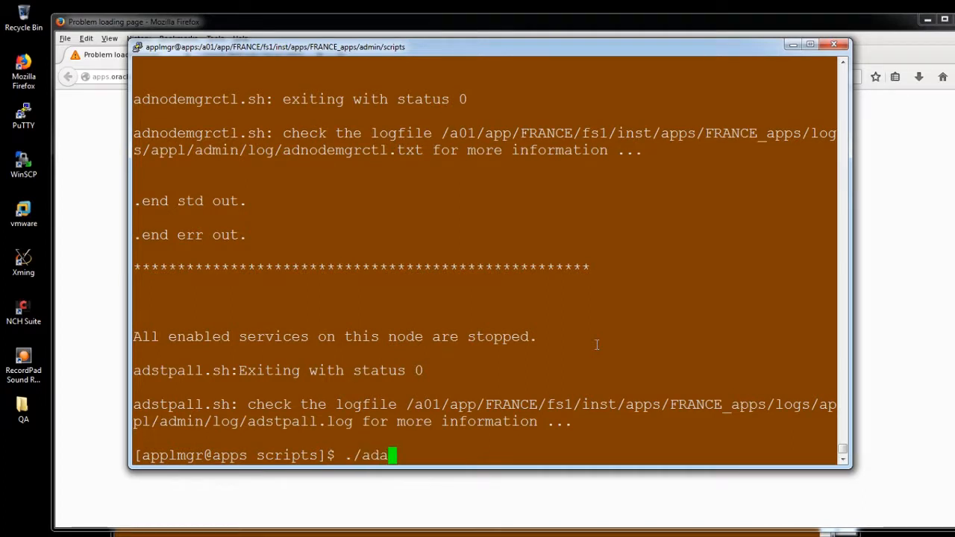
type("utocfg.sh")
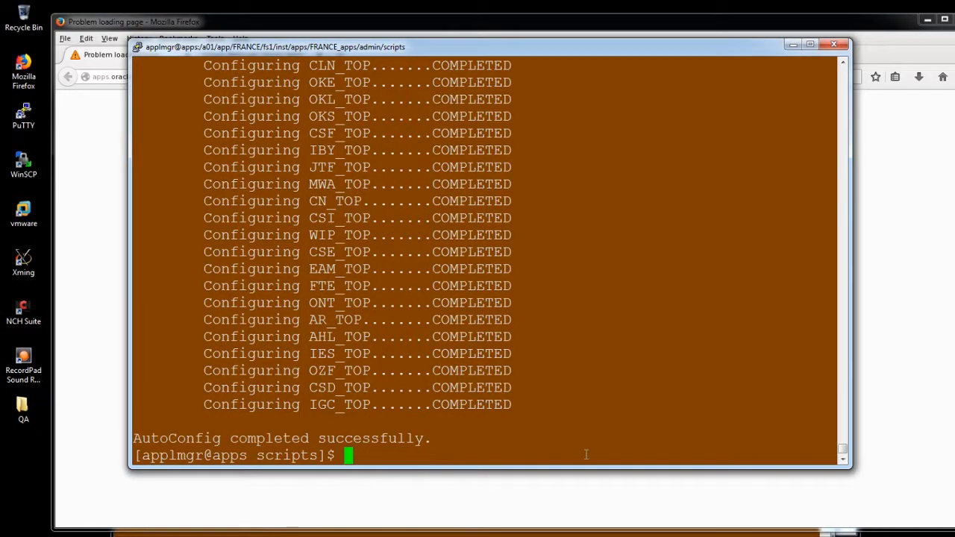
Start all application tier services with ./adstrtal.sh apps.
type("./asd")
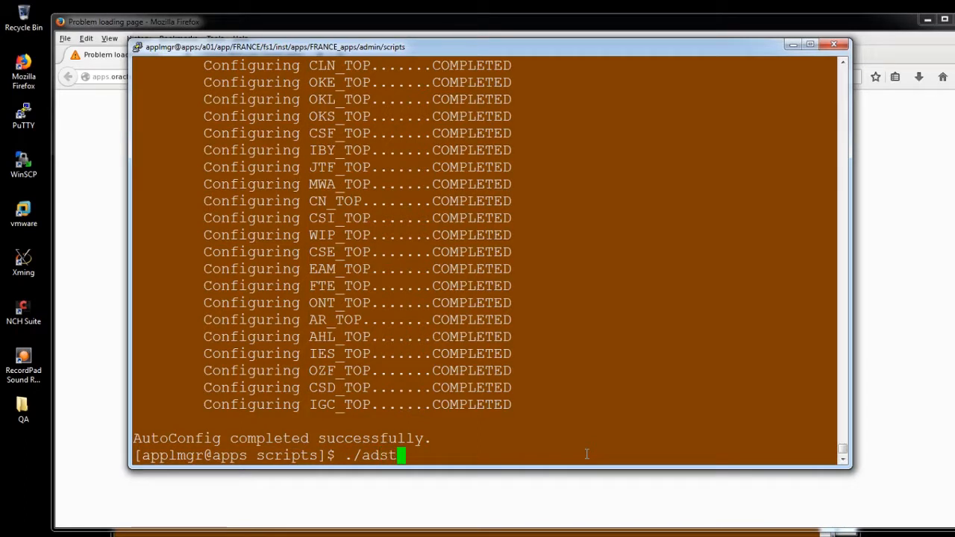
type("rtal.sh apps")
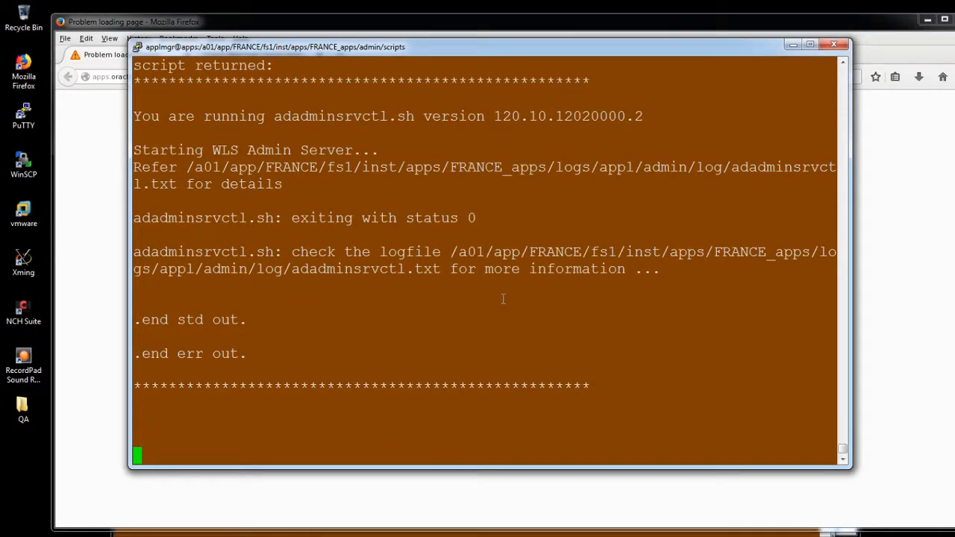
mouse_move(331, 384)
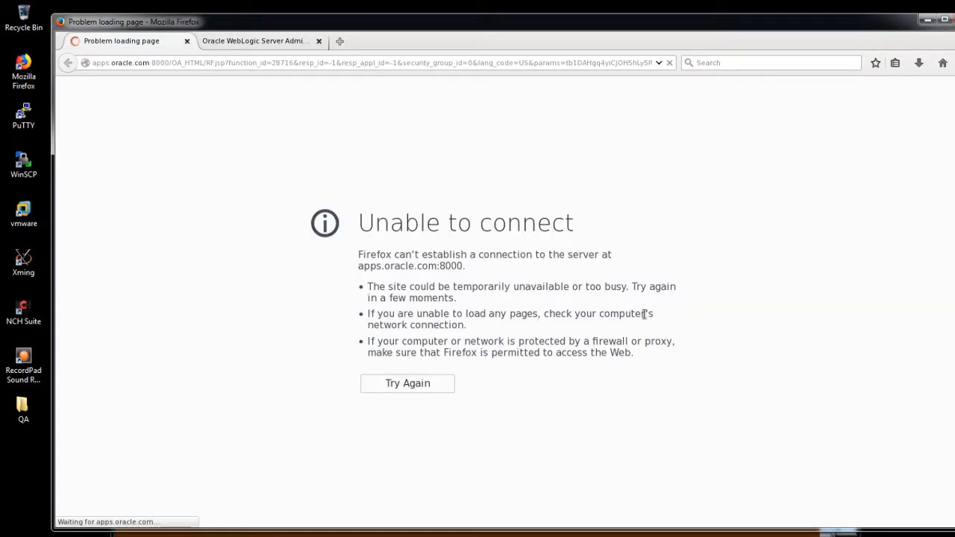
Retry the EBS page, sign in as SYSADMIN and enter the Application Developer responsibility.
left_click_drag(358, 223, 535, 222)
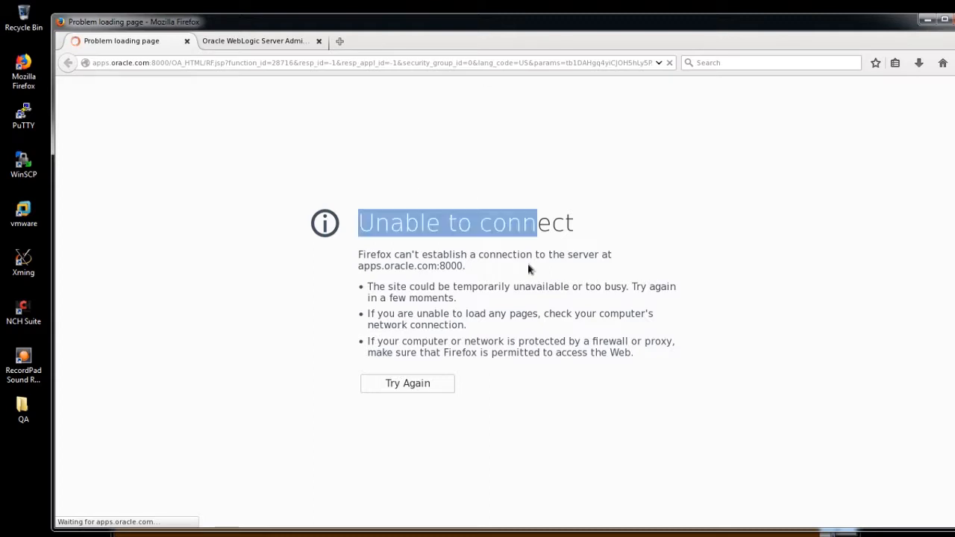
left_click(407, 383)
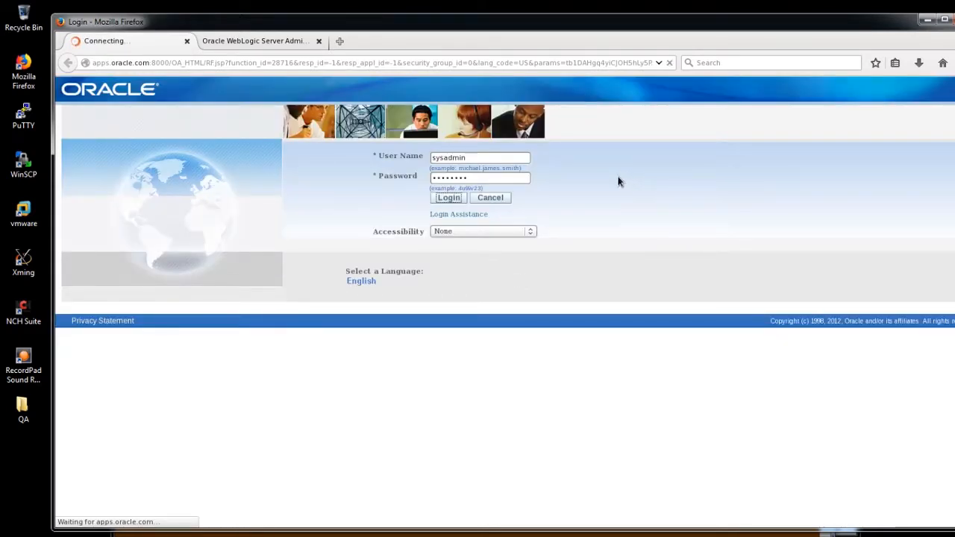
left_click(448, 197)
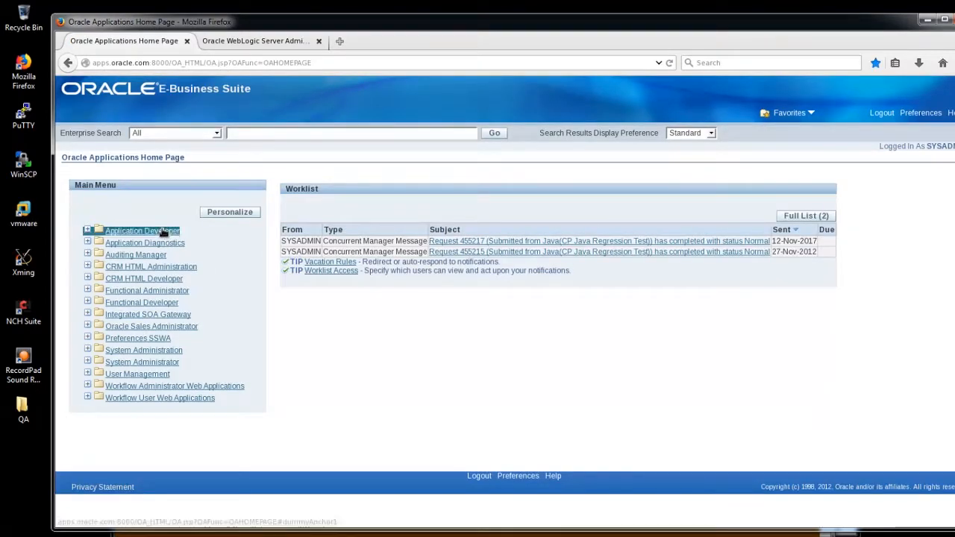
left_click(140, 229)
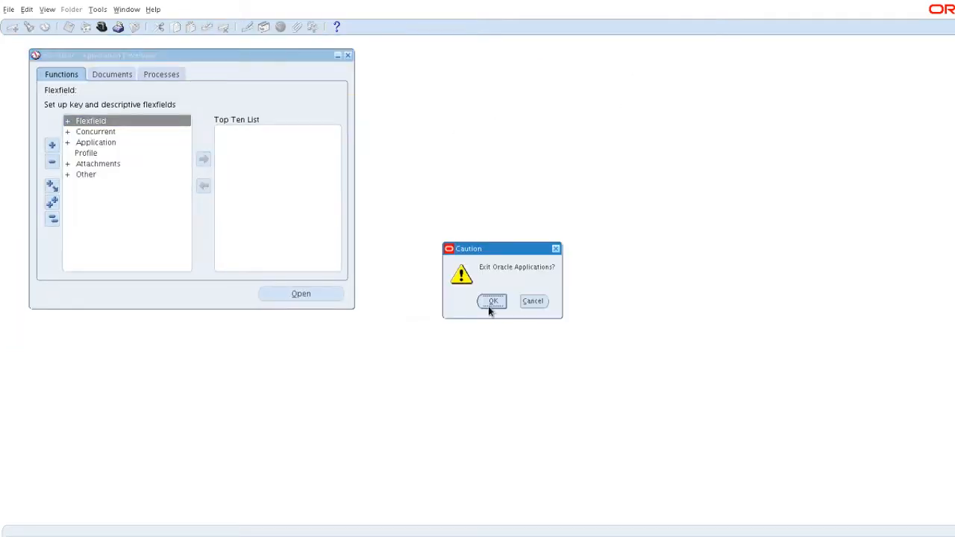
Confirm exiting Oracle Applications in the caution dialog.
left_click(492, 301)
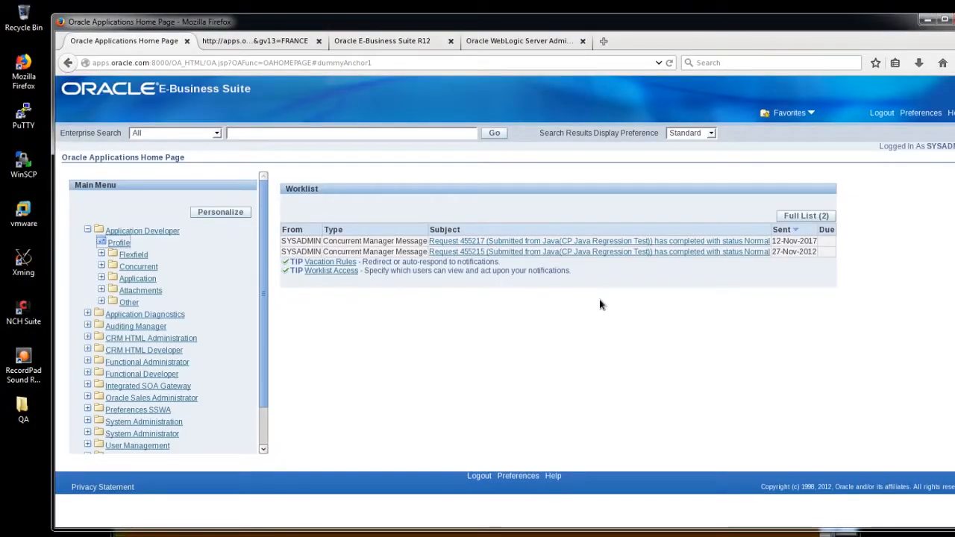
mouse_move(606, 288)
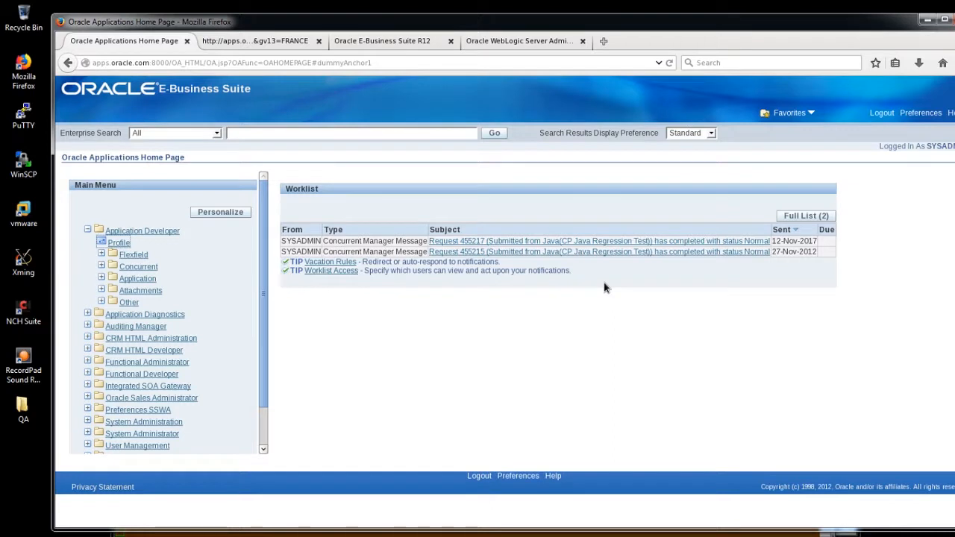